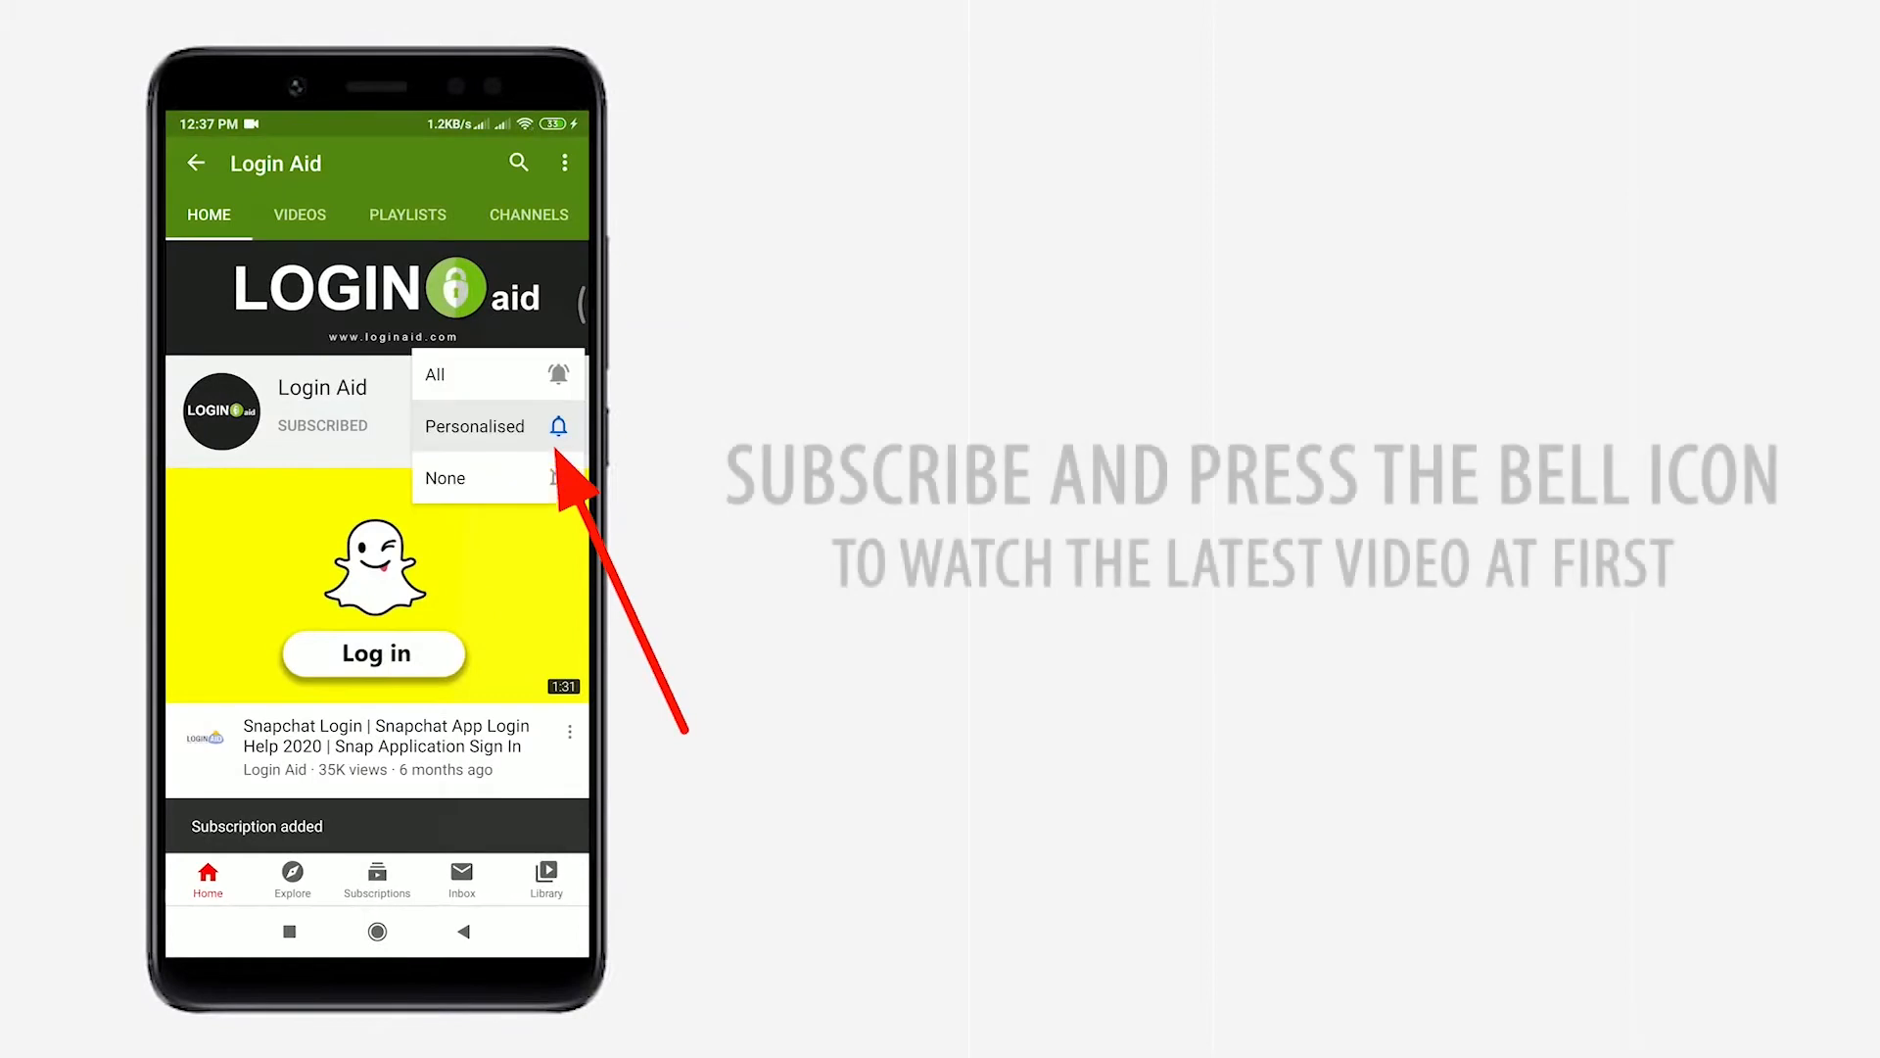
# Step: Set the Login Aid channel's notification bell to Personalised
pyautogui.click(434, 375)
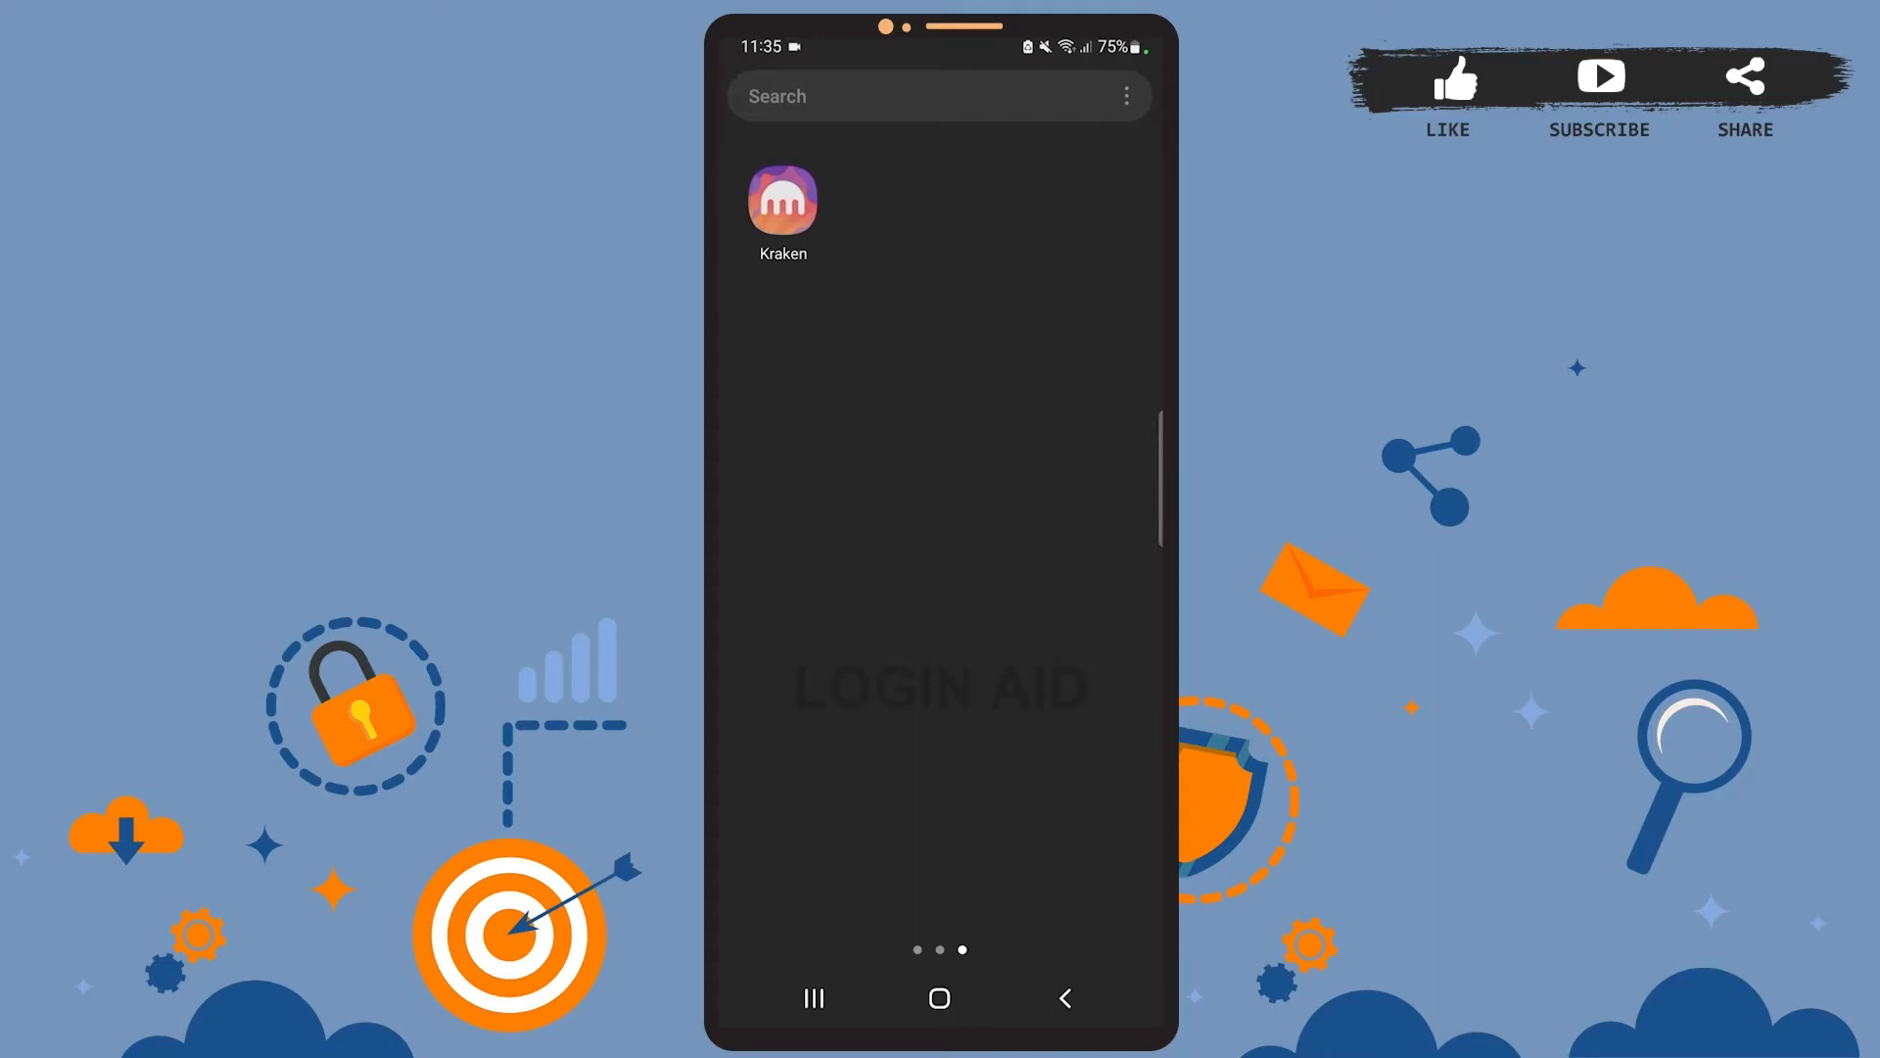
pyautogui.click(783, 201)
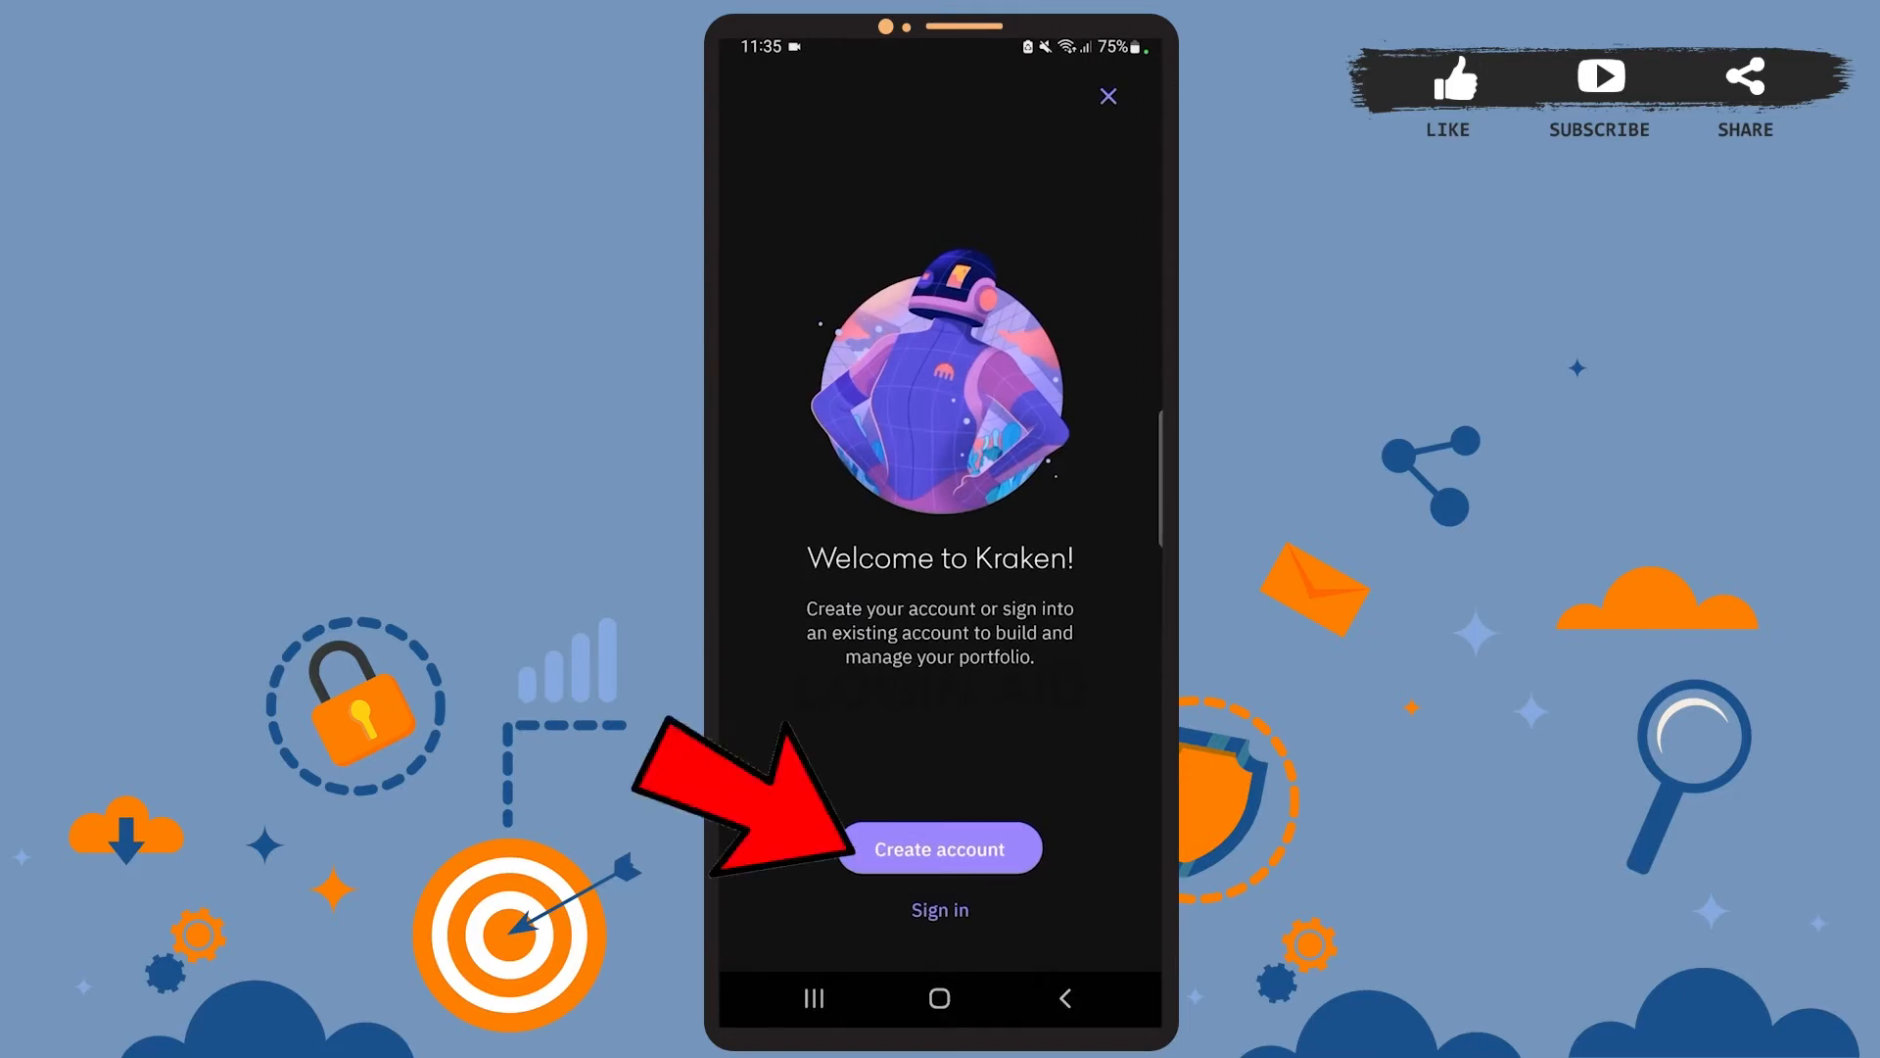
pyautogui.click(940, 848)
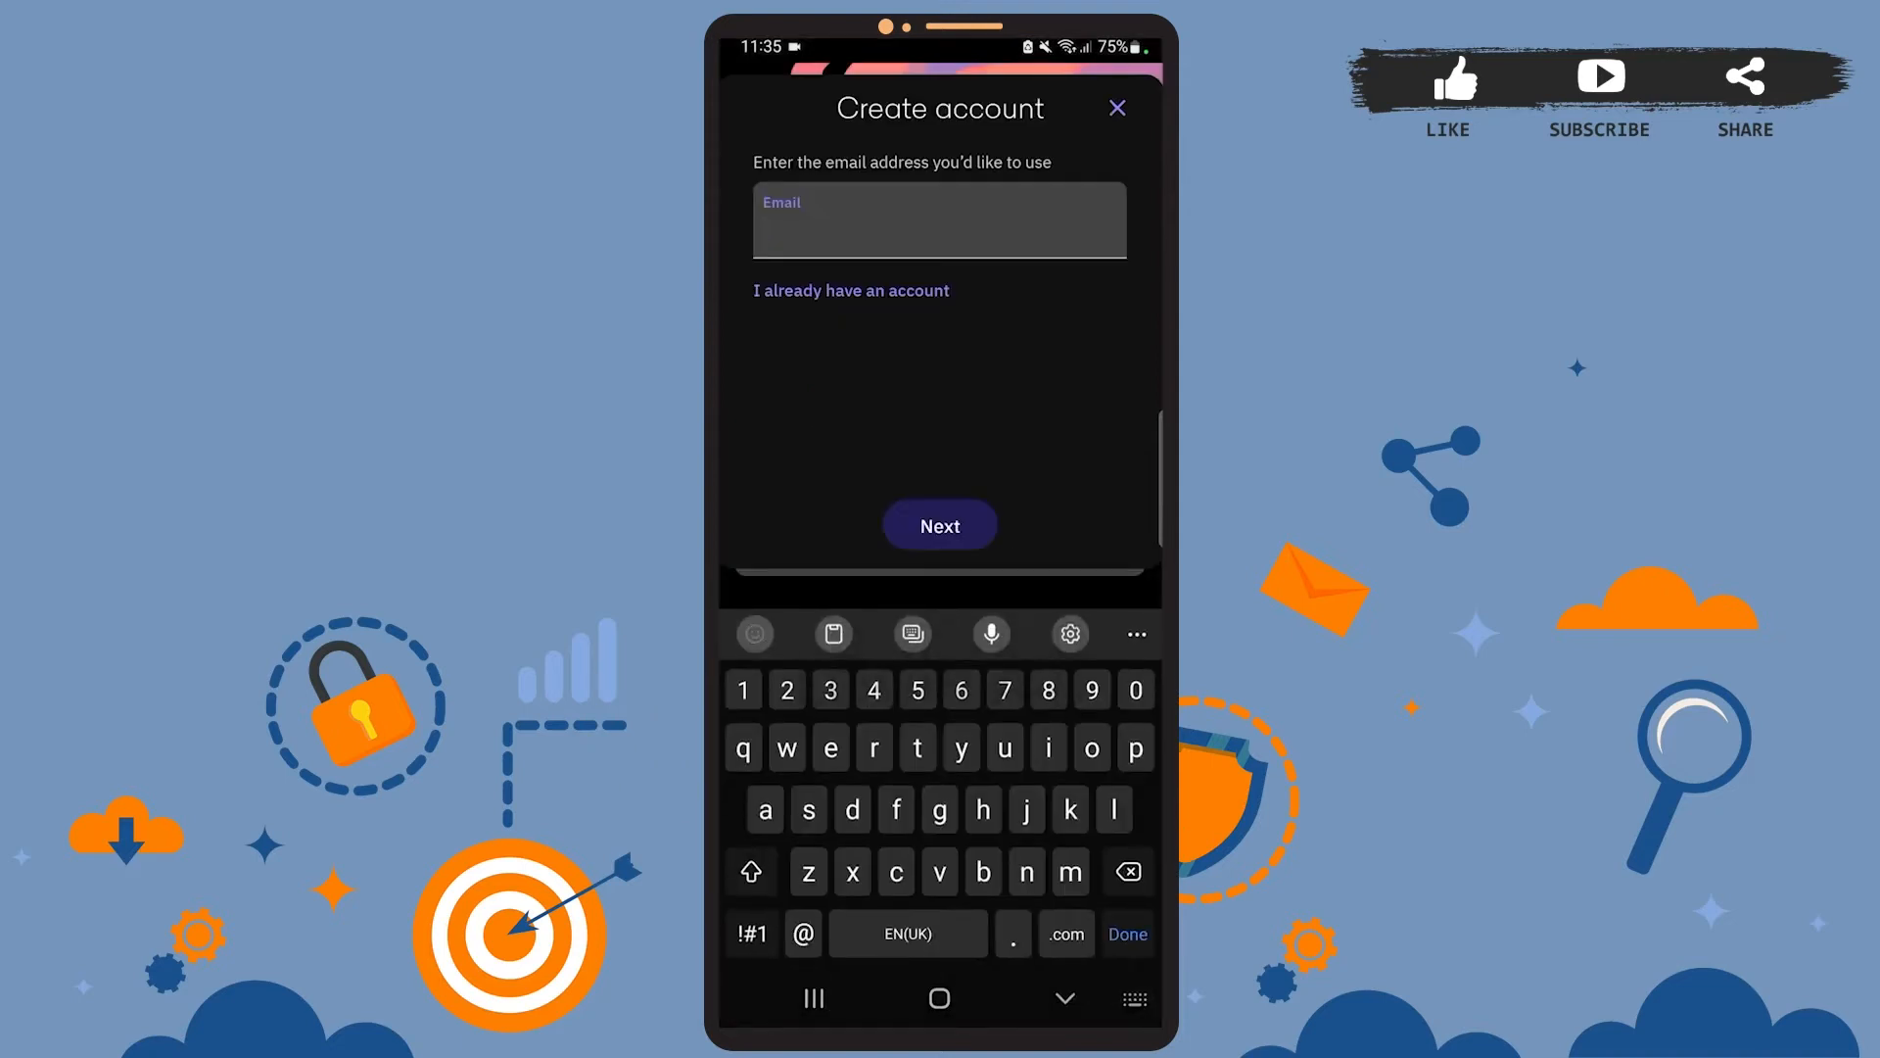
pyautogui.write('joe')
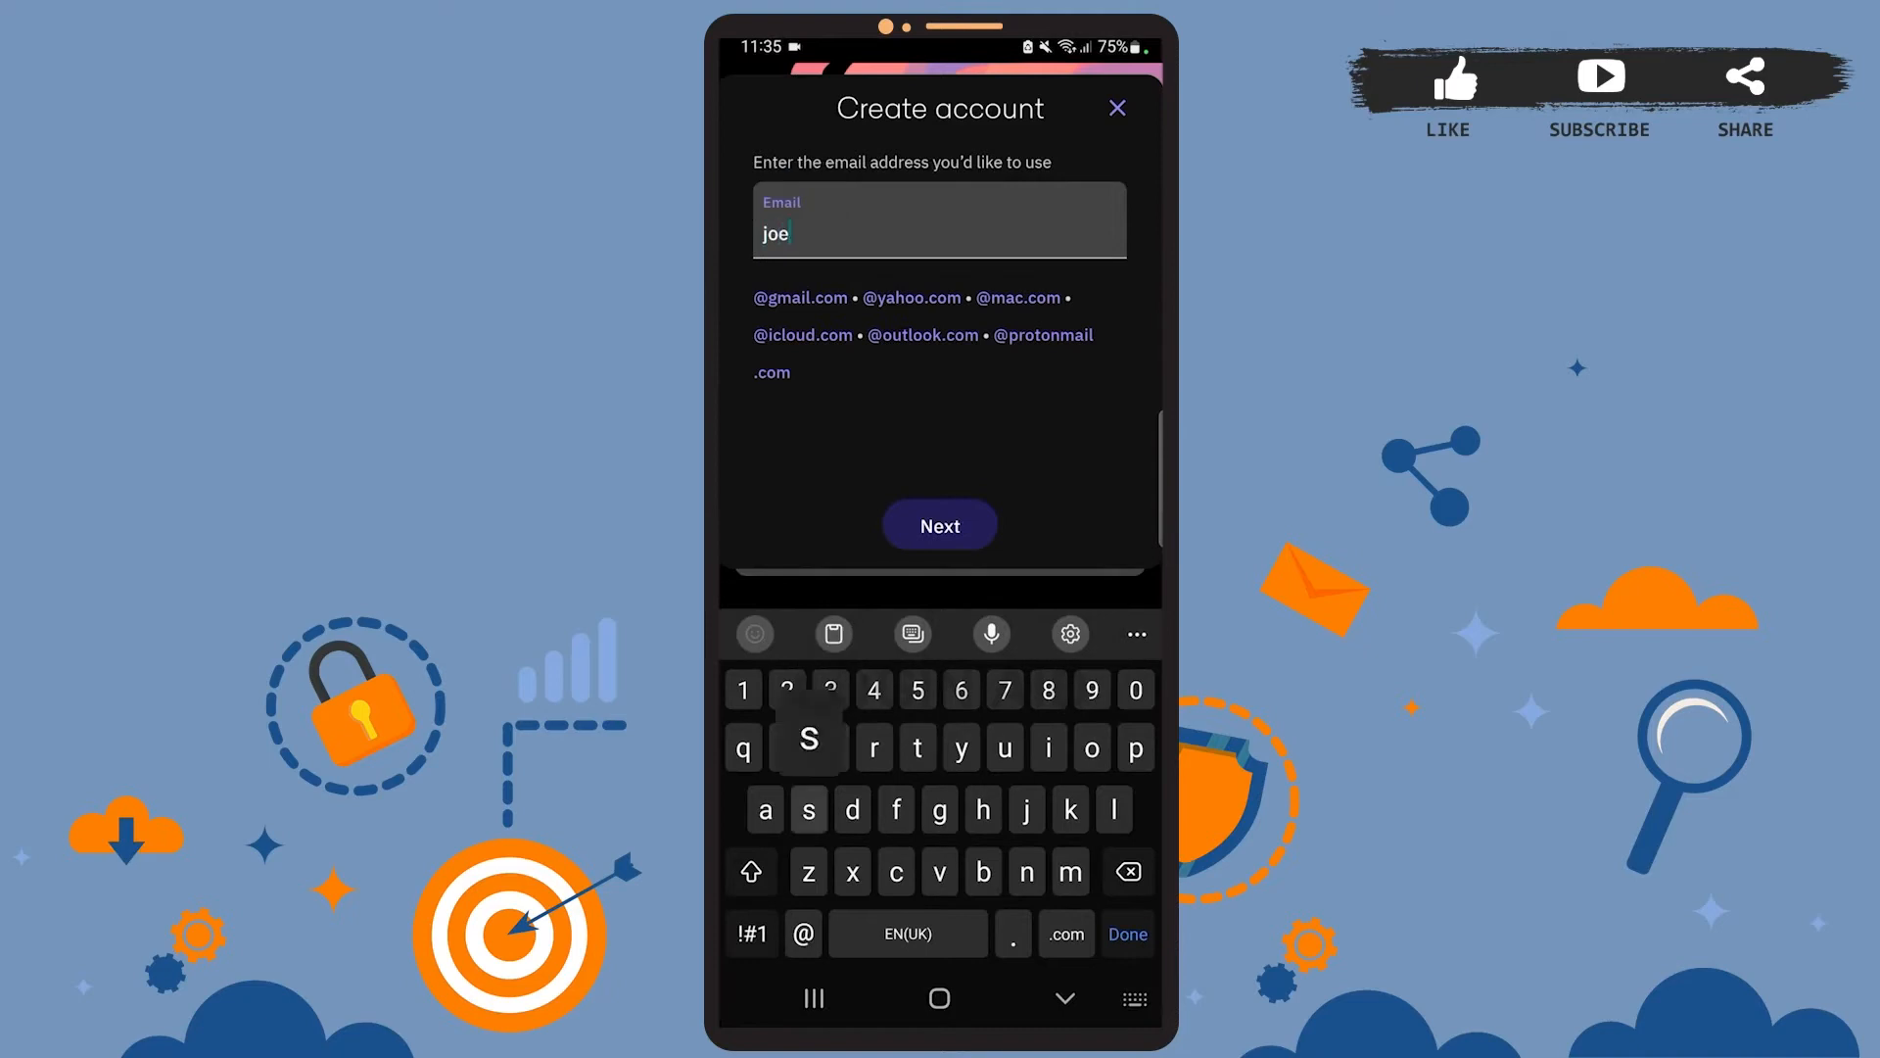
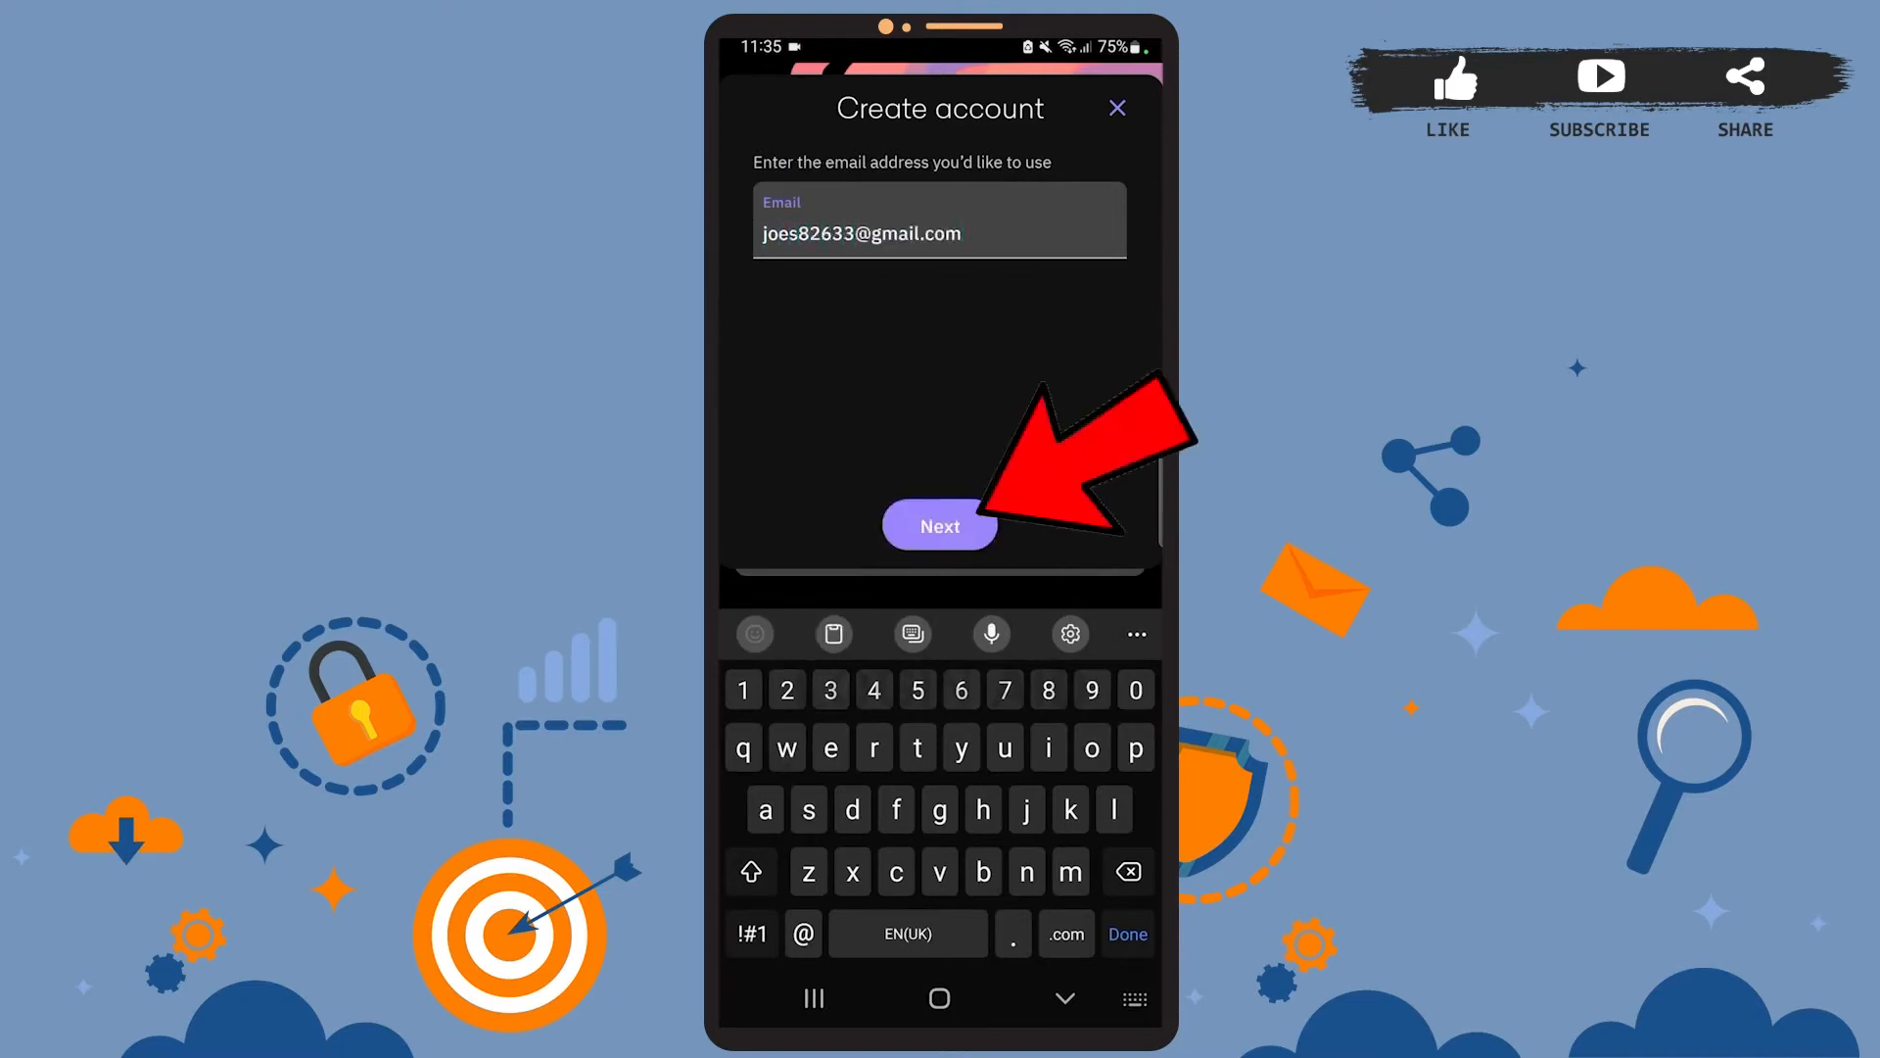
pyautogui.click(939, 526)
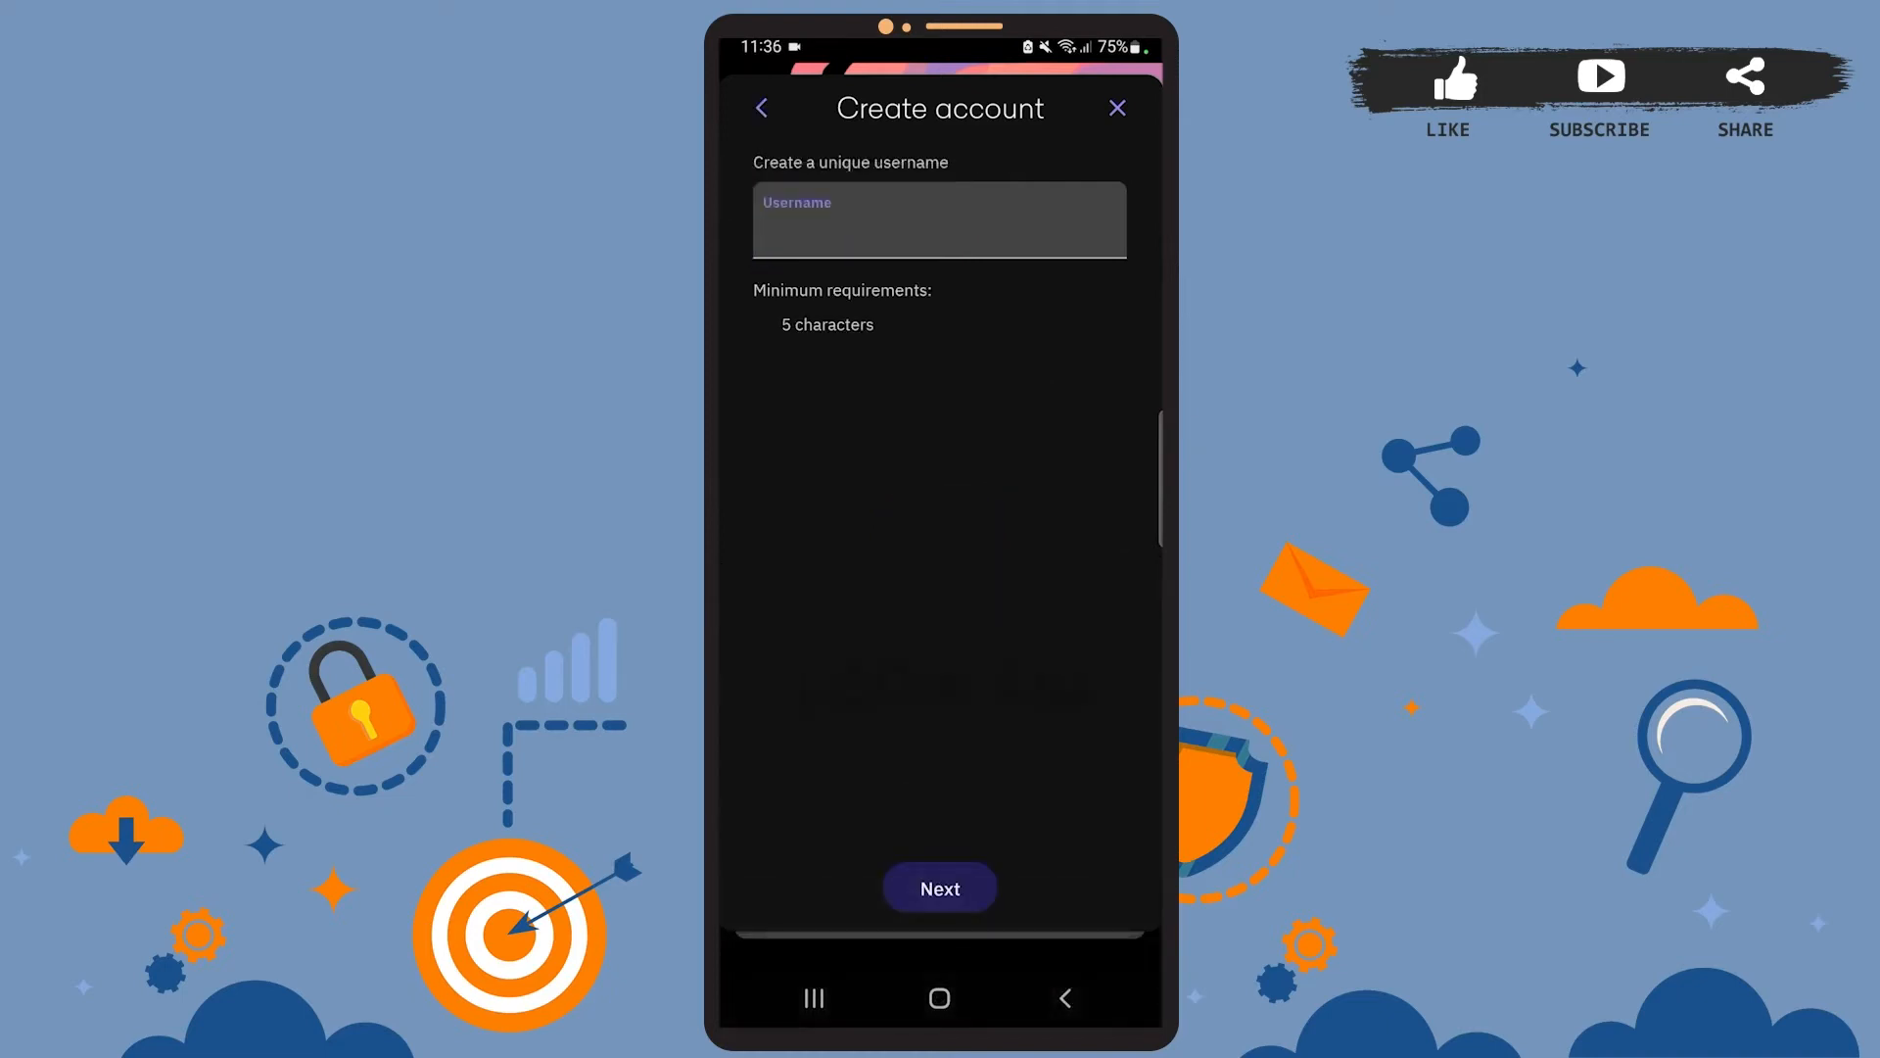
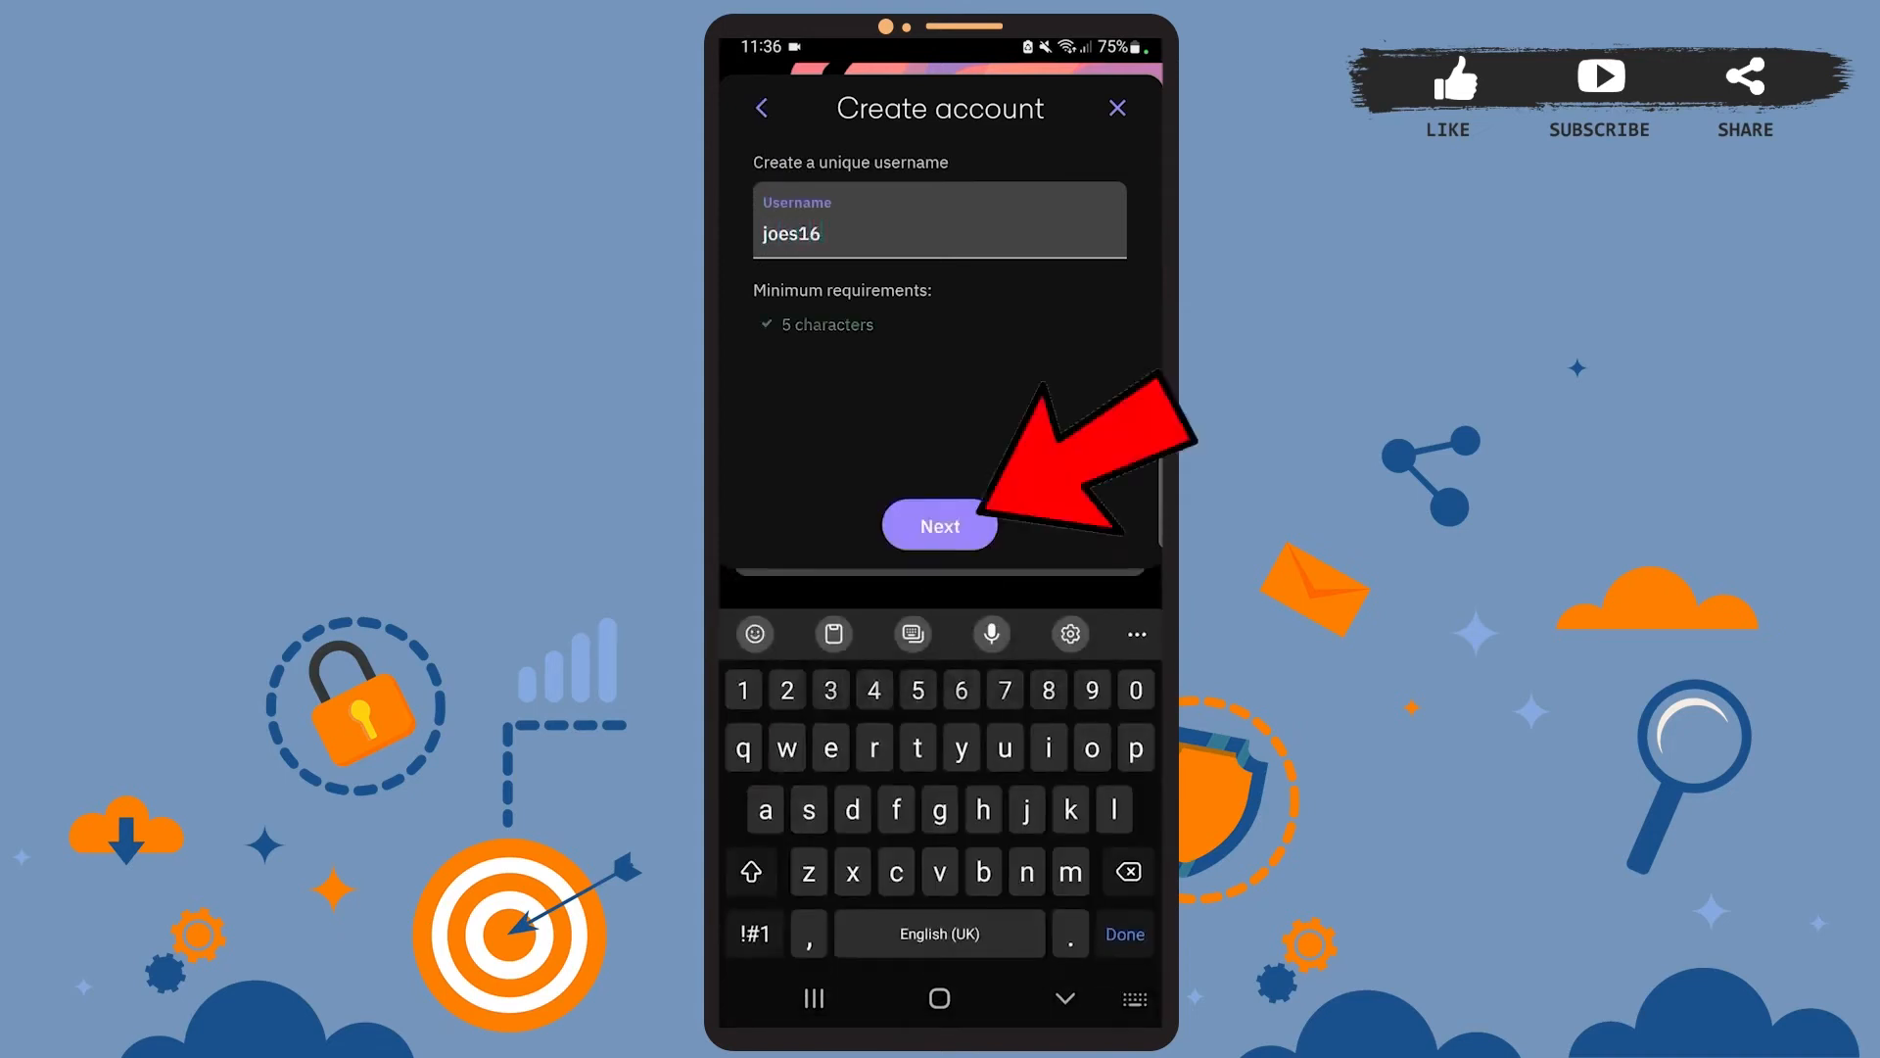
# Step: Submit the username 'joe' and a password meeting all requirements
pyautogui.click(939, 525)
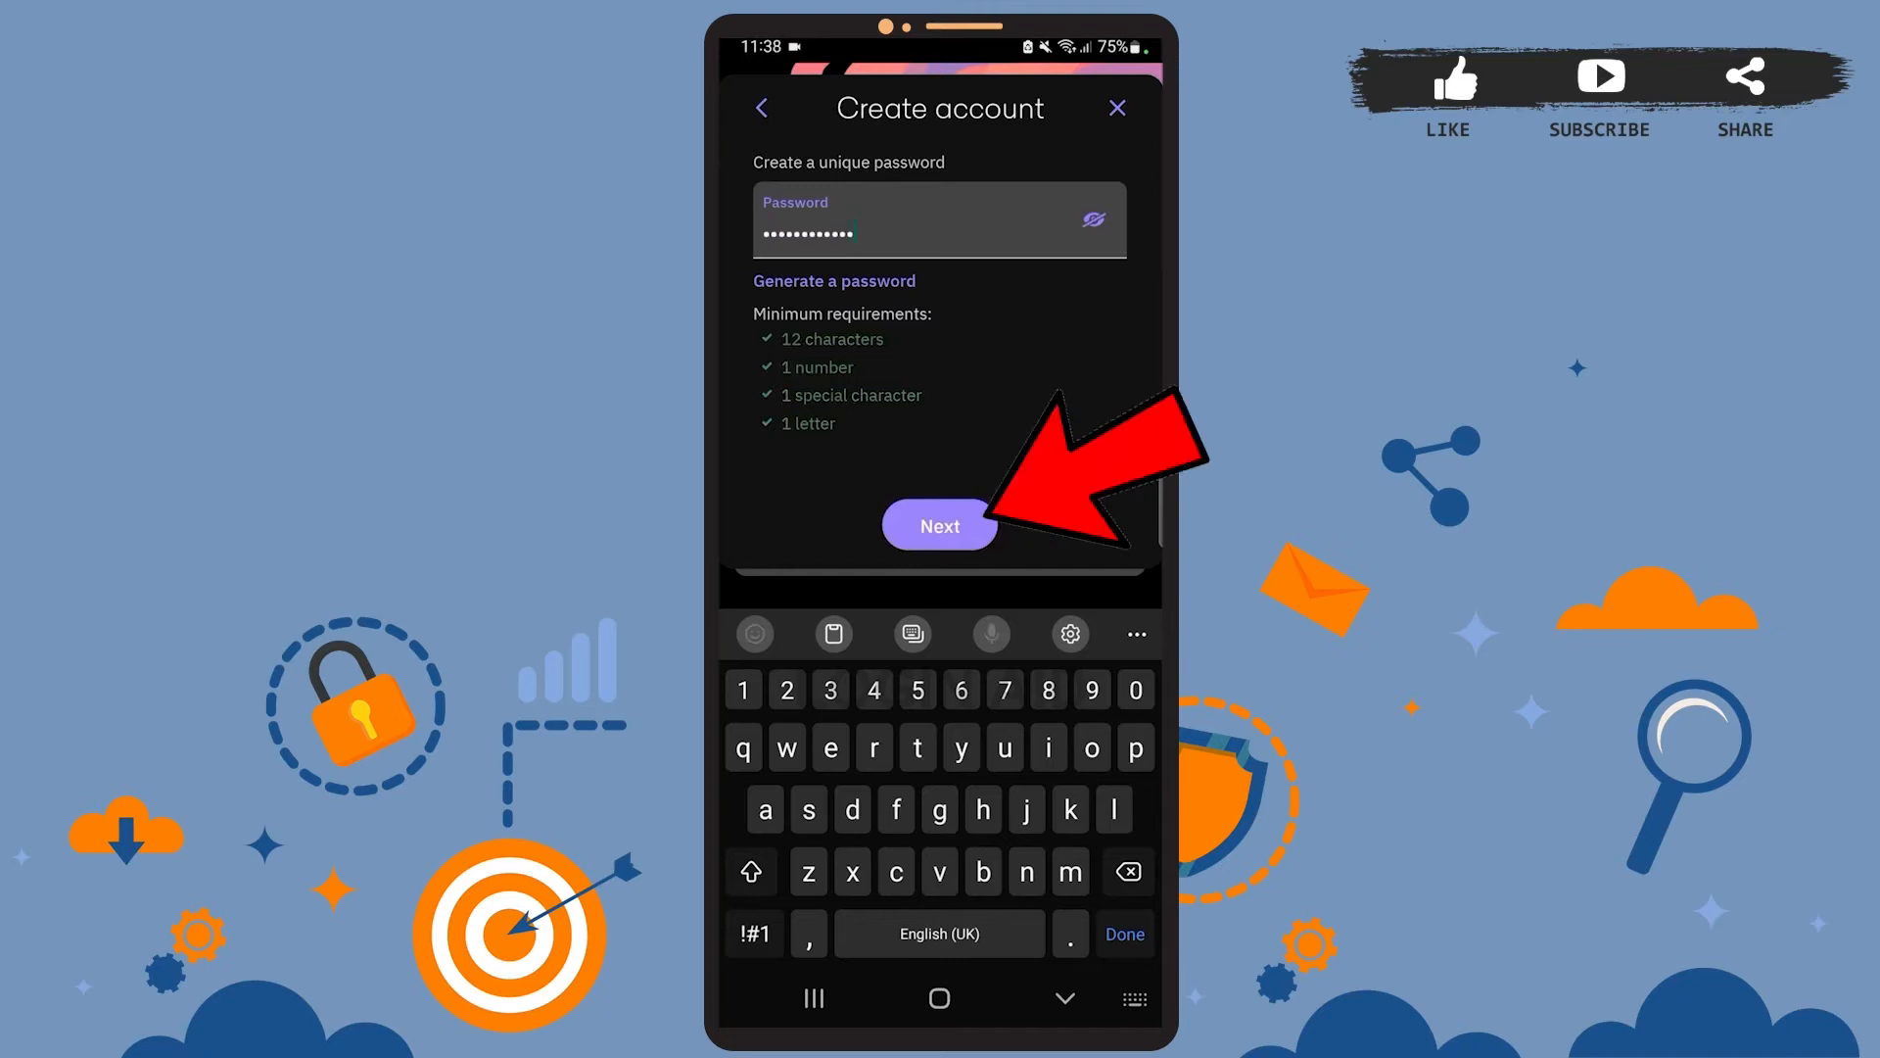
pyautogui.click(939, 525)
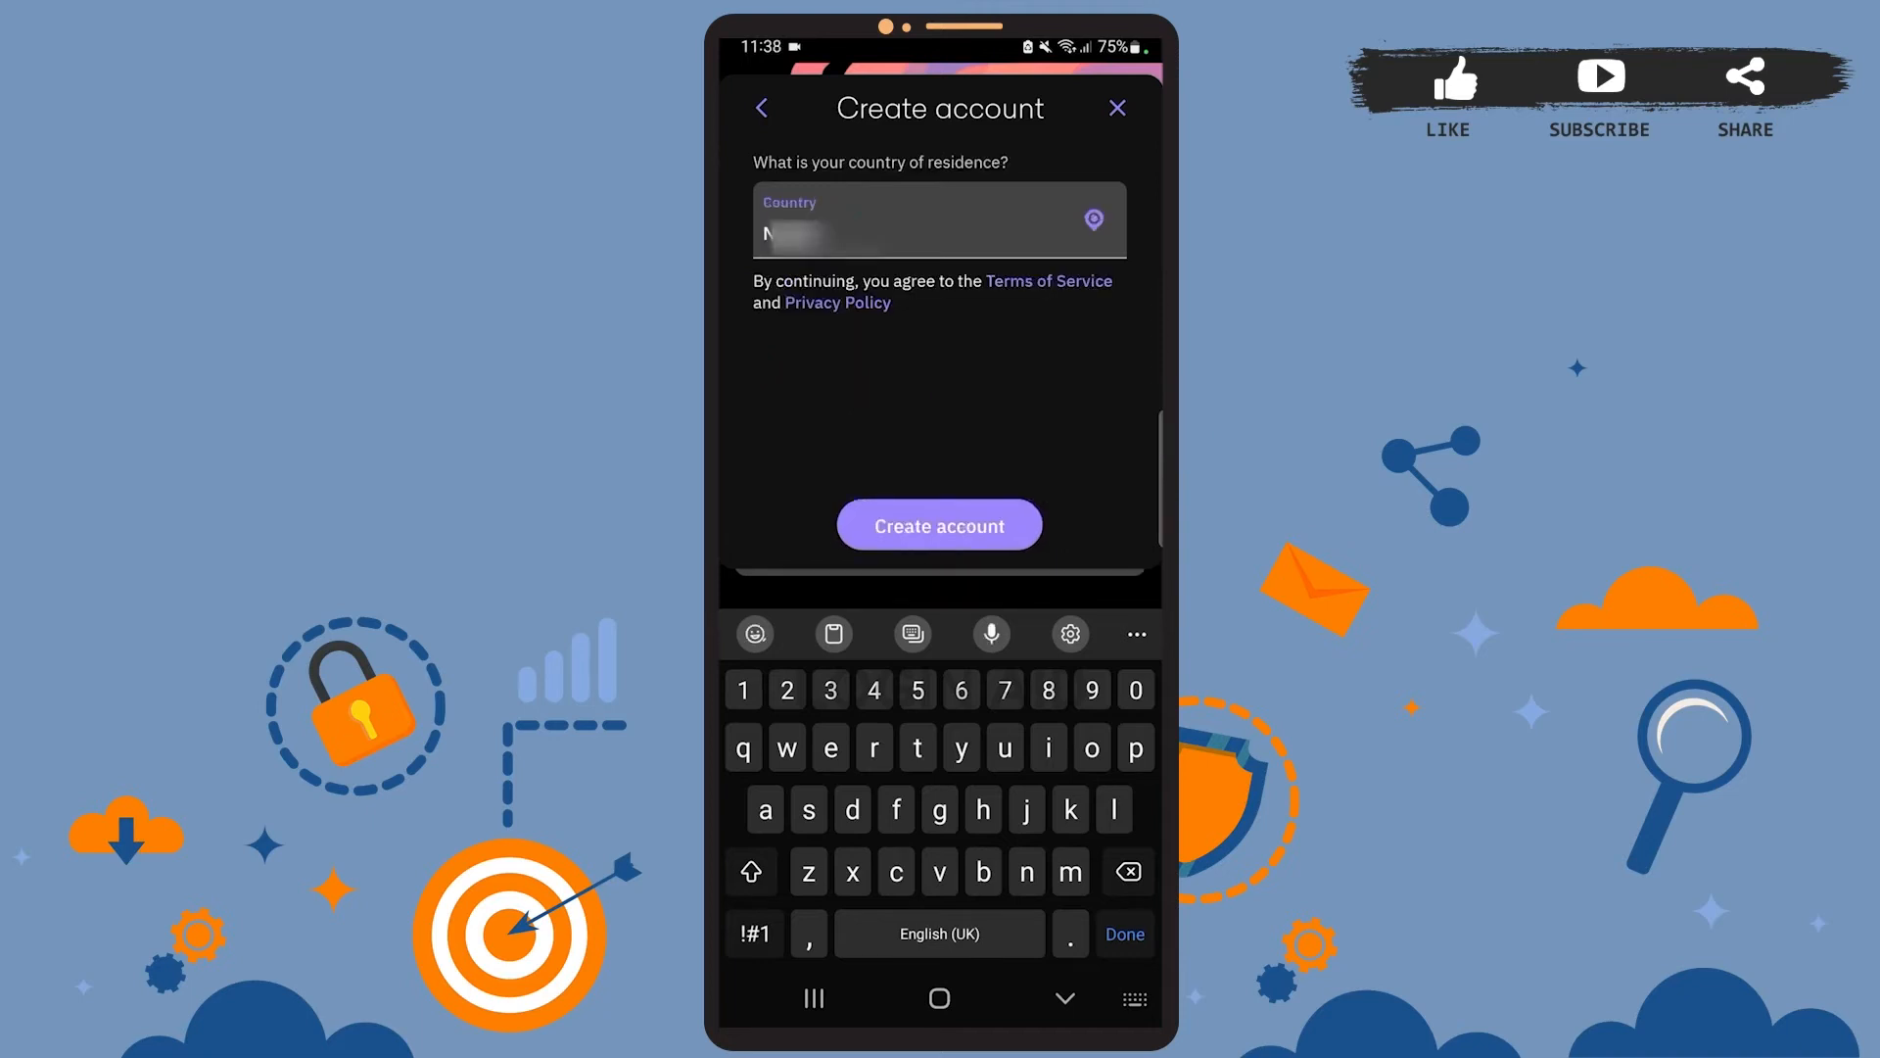
# Step: Create the Kraken account with the prefilled country of residence
pyautogui.click(939, 525)
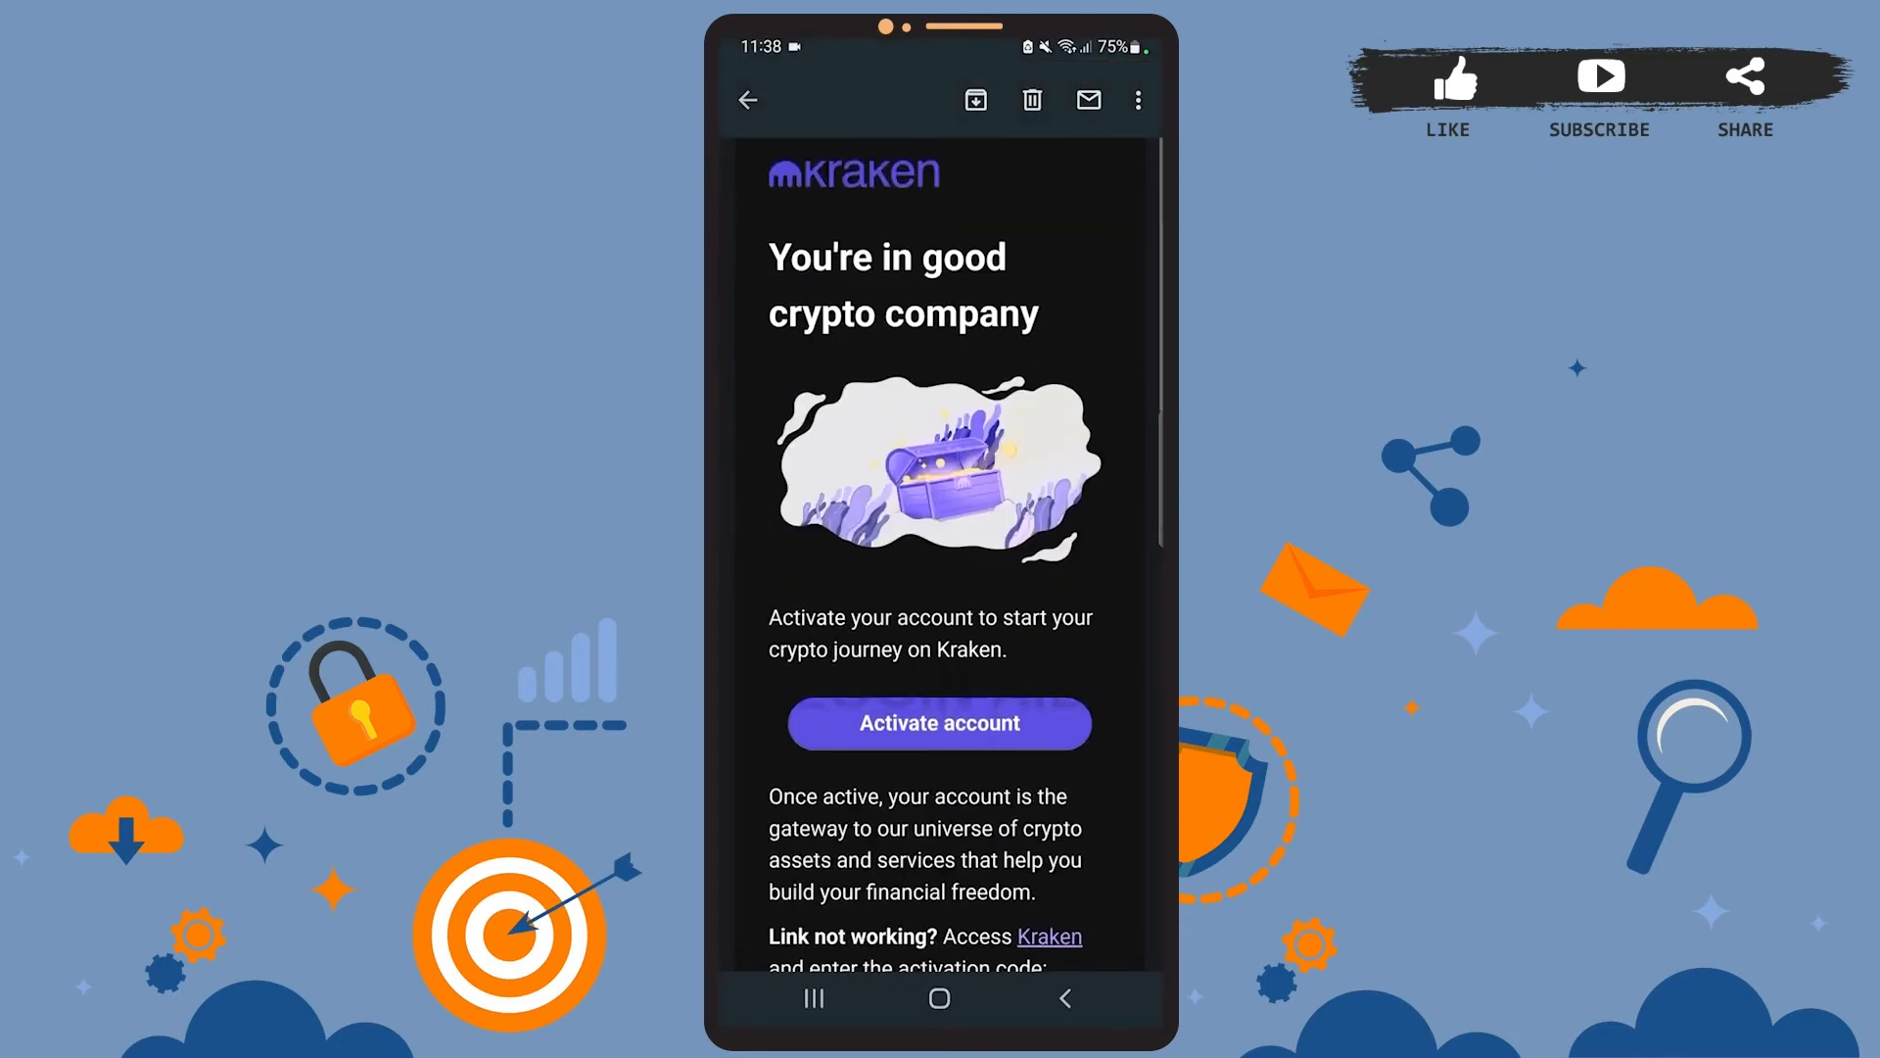
pyautogui.scroll(-3)
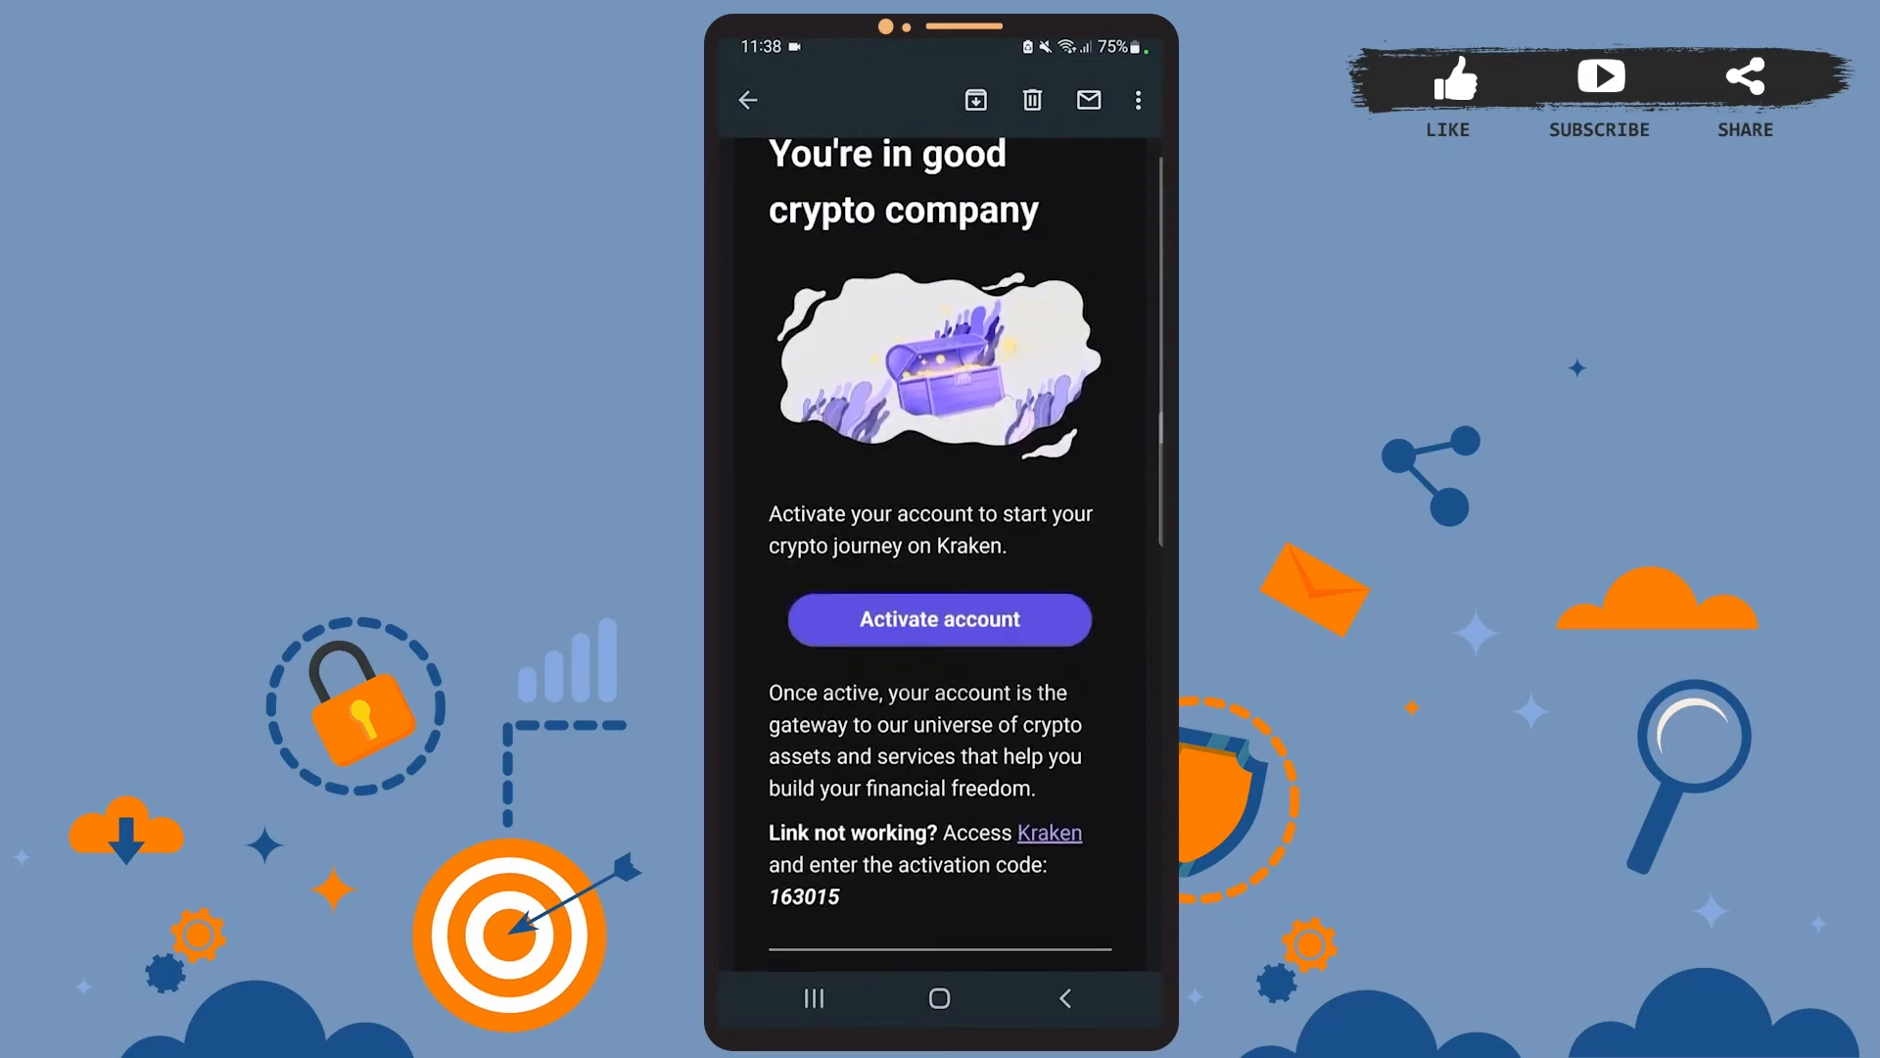
pyautogui.scroll(-3)
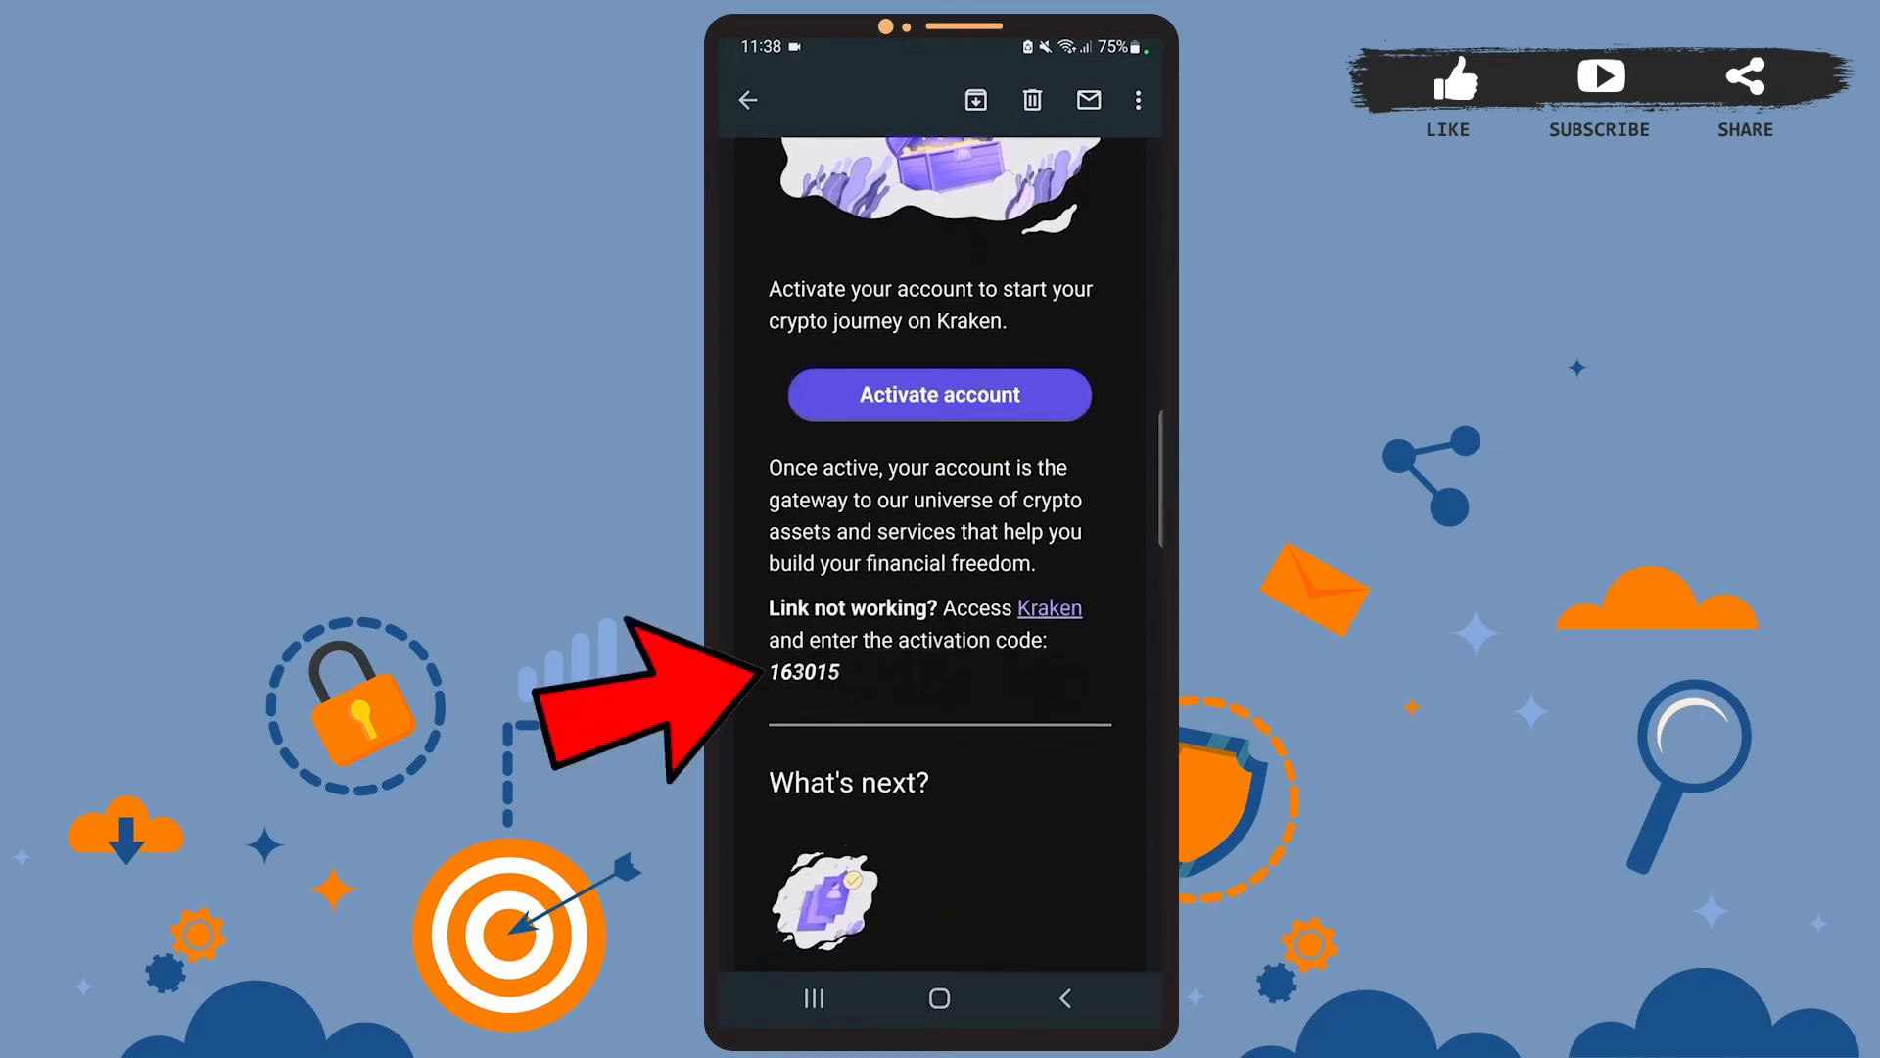
pyautogui.scroll(-3)
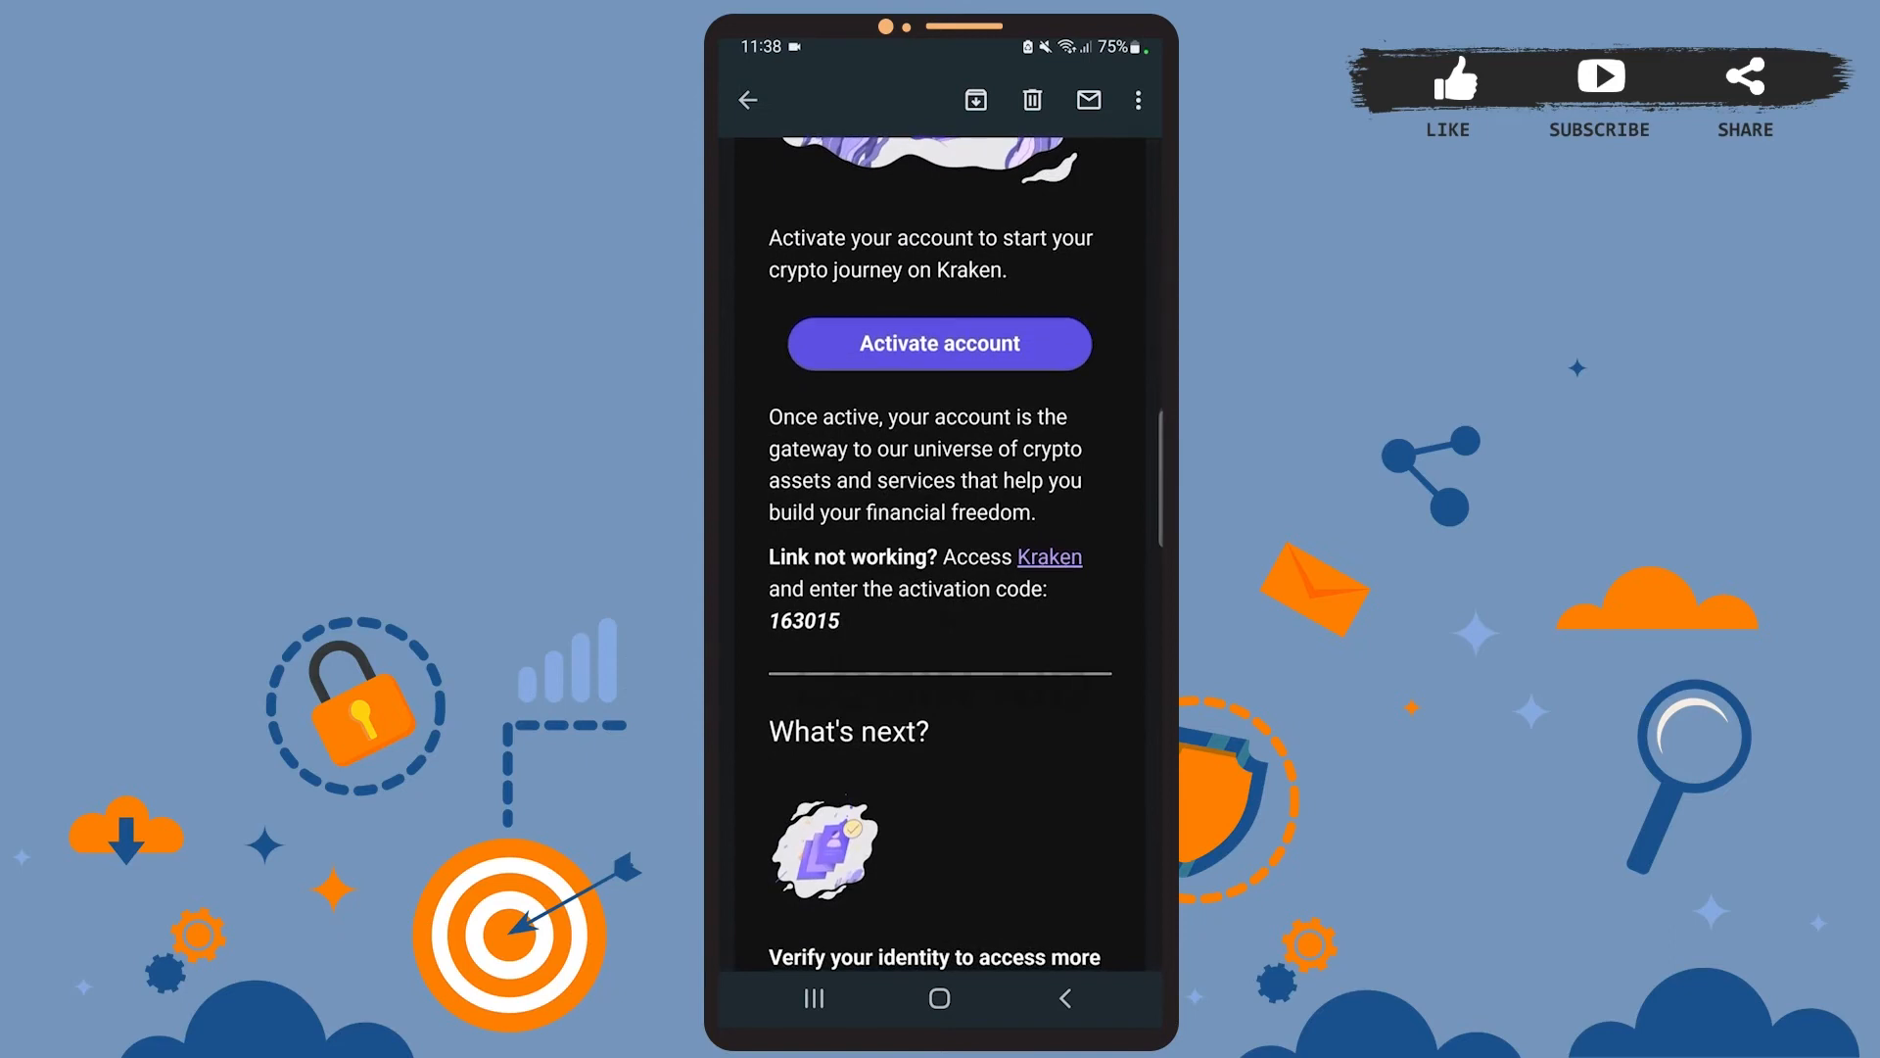
pyautogui.click(939, 343)
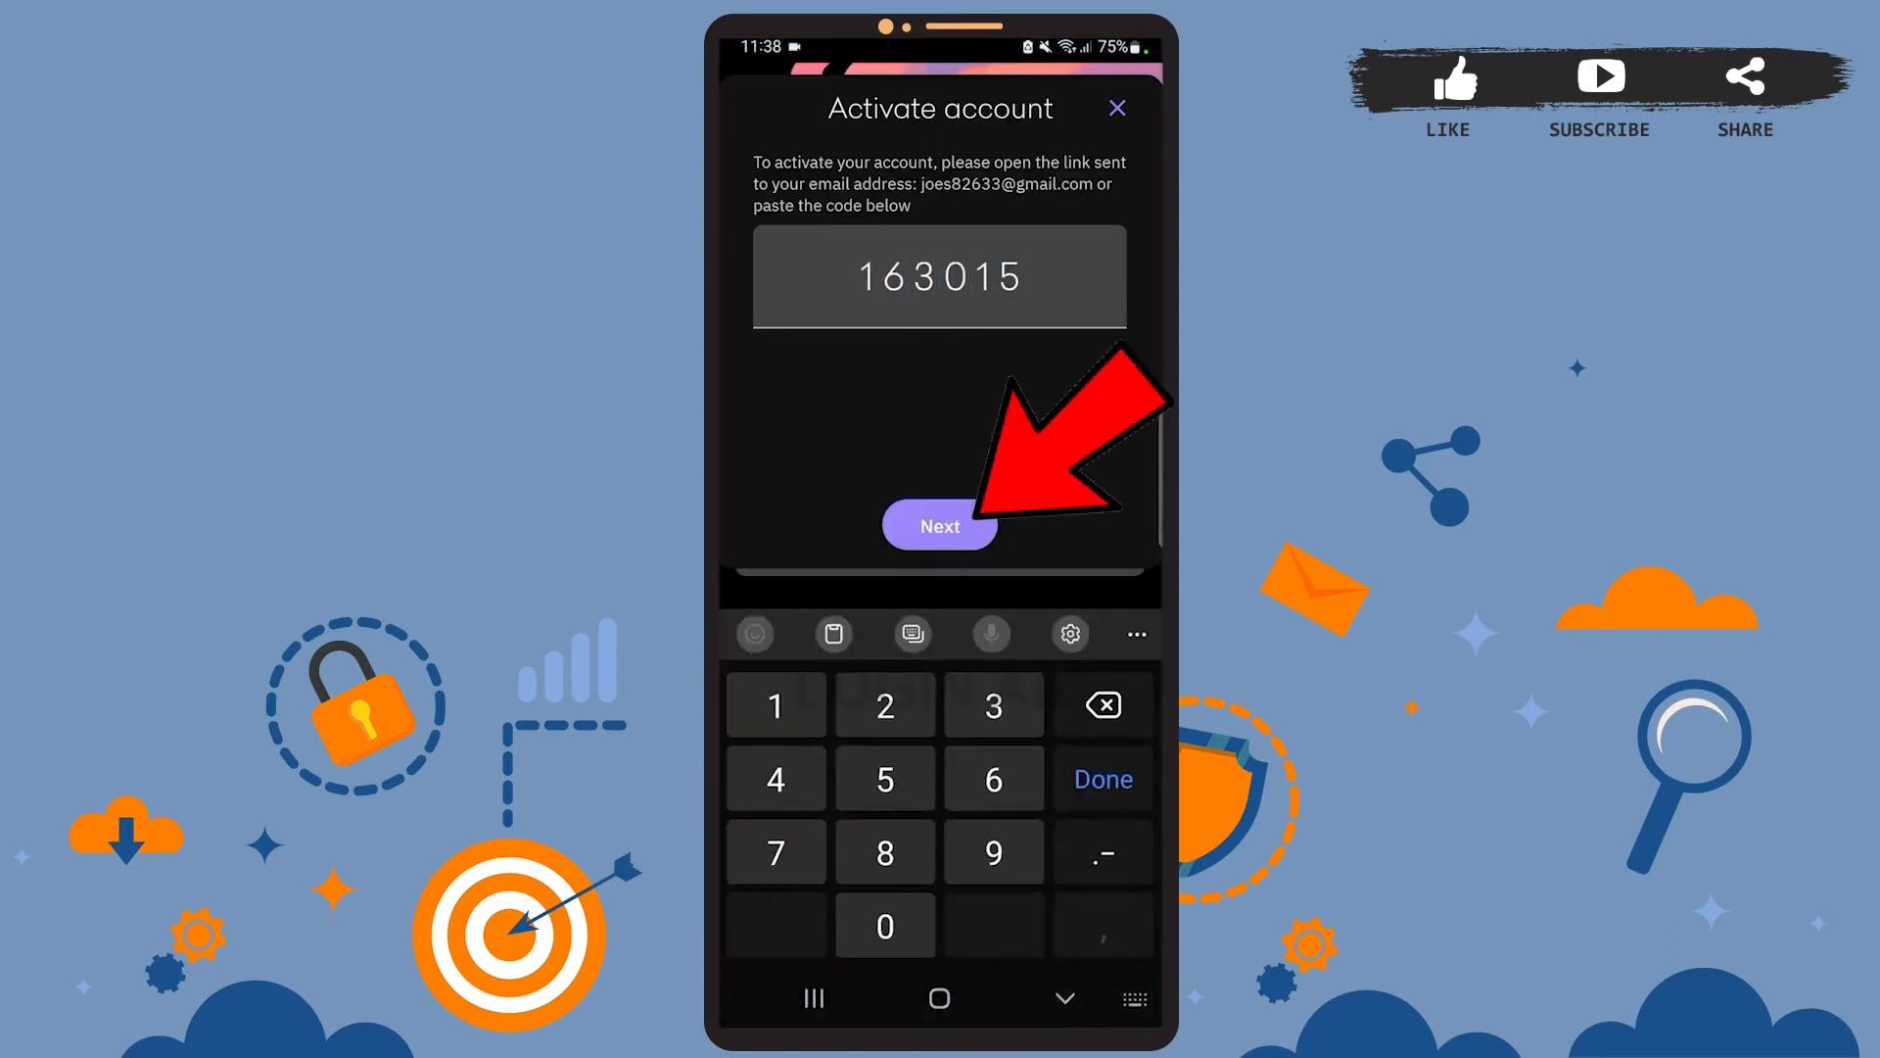
# Step: Submit the activation code and continue past Account activated to verification
pyautogui.click(939, 525)
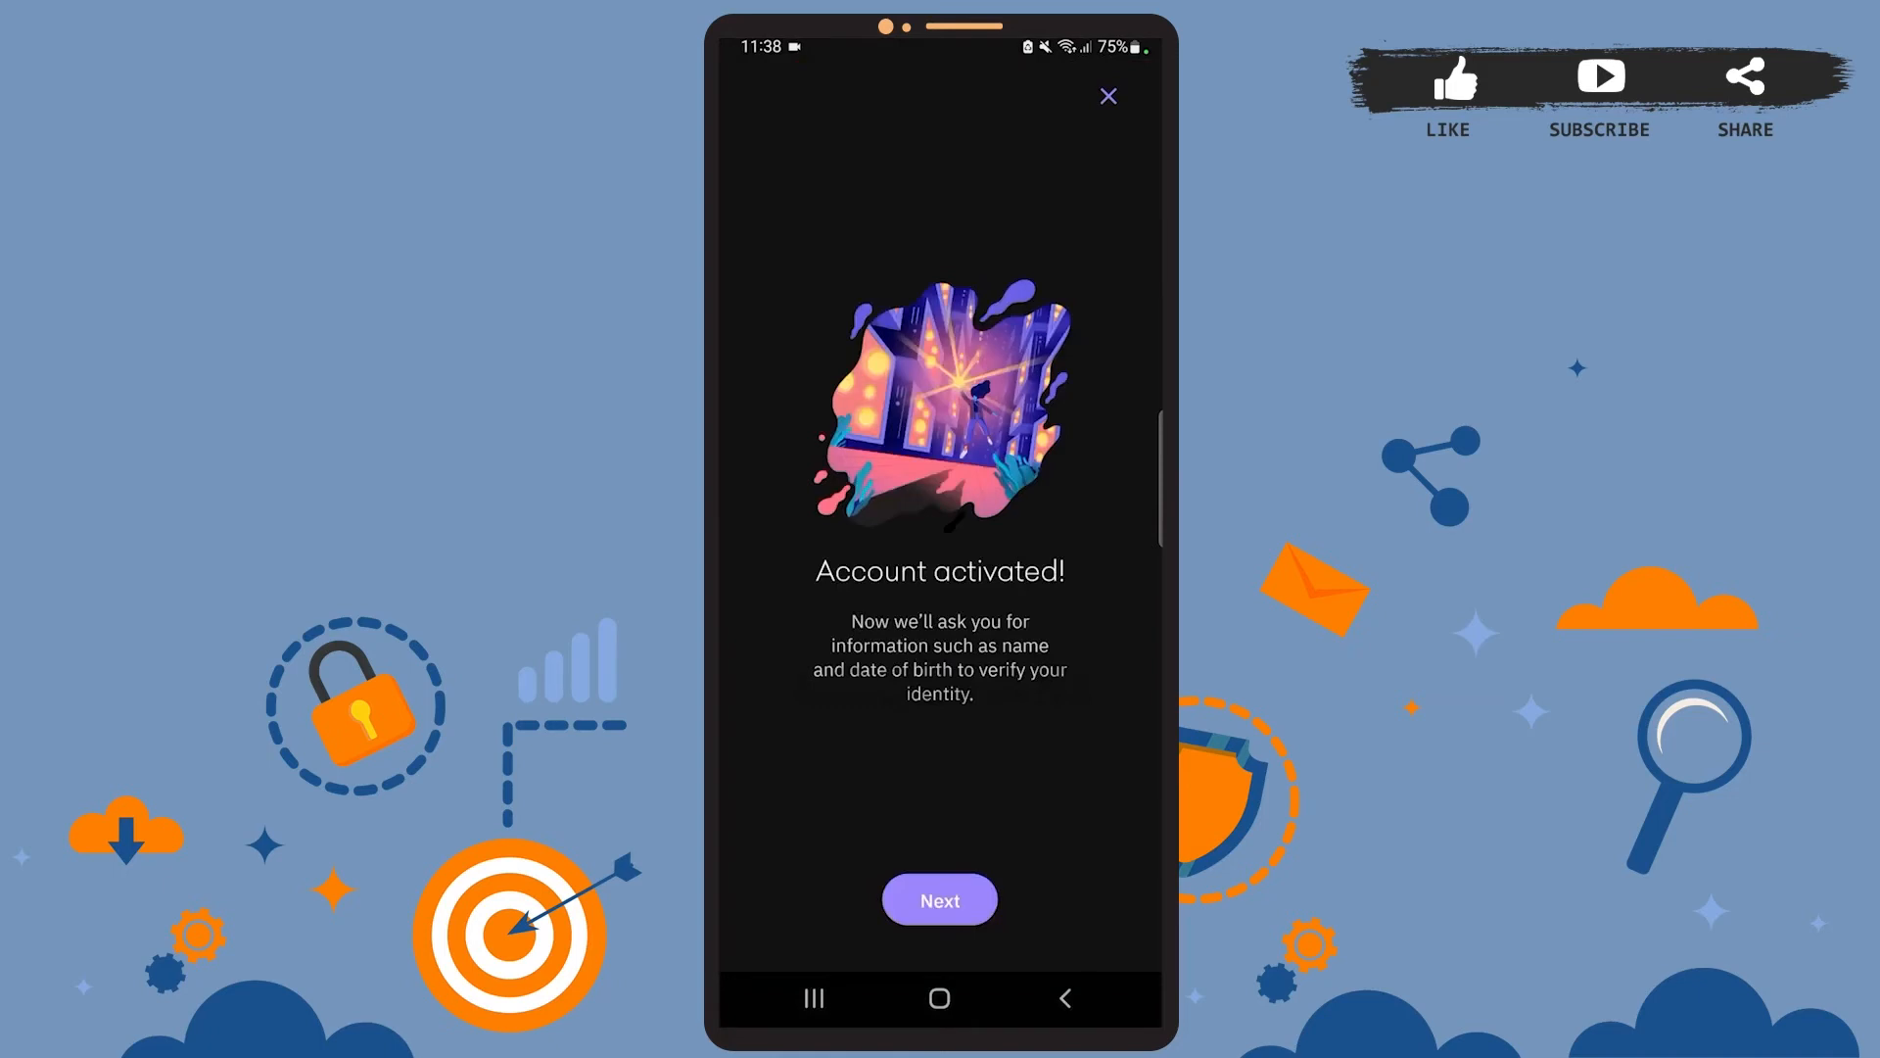
pyautogui.click(939, 898)
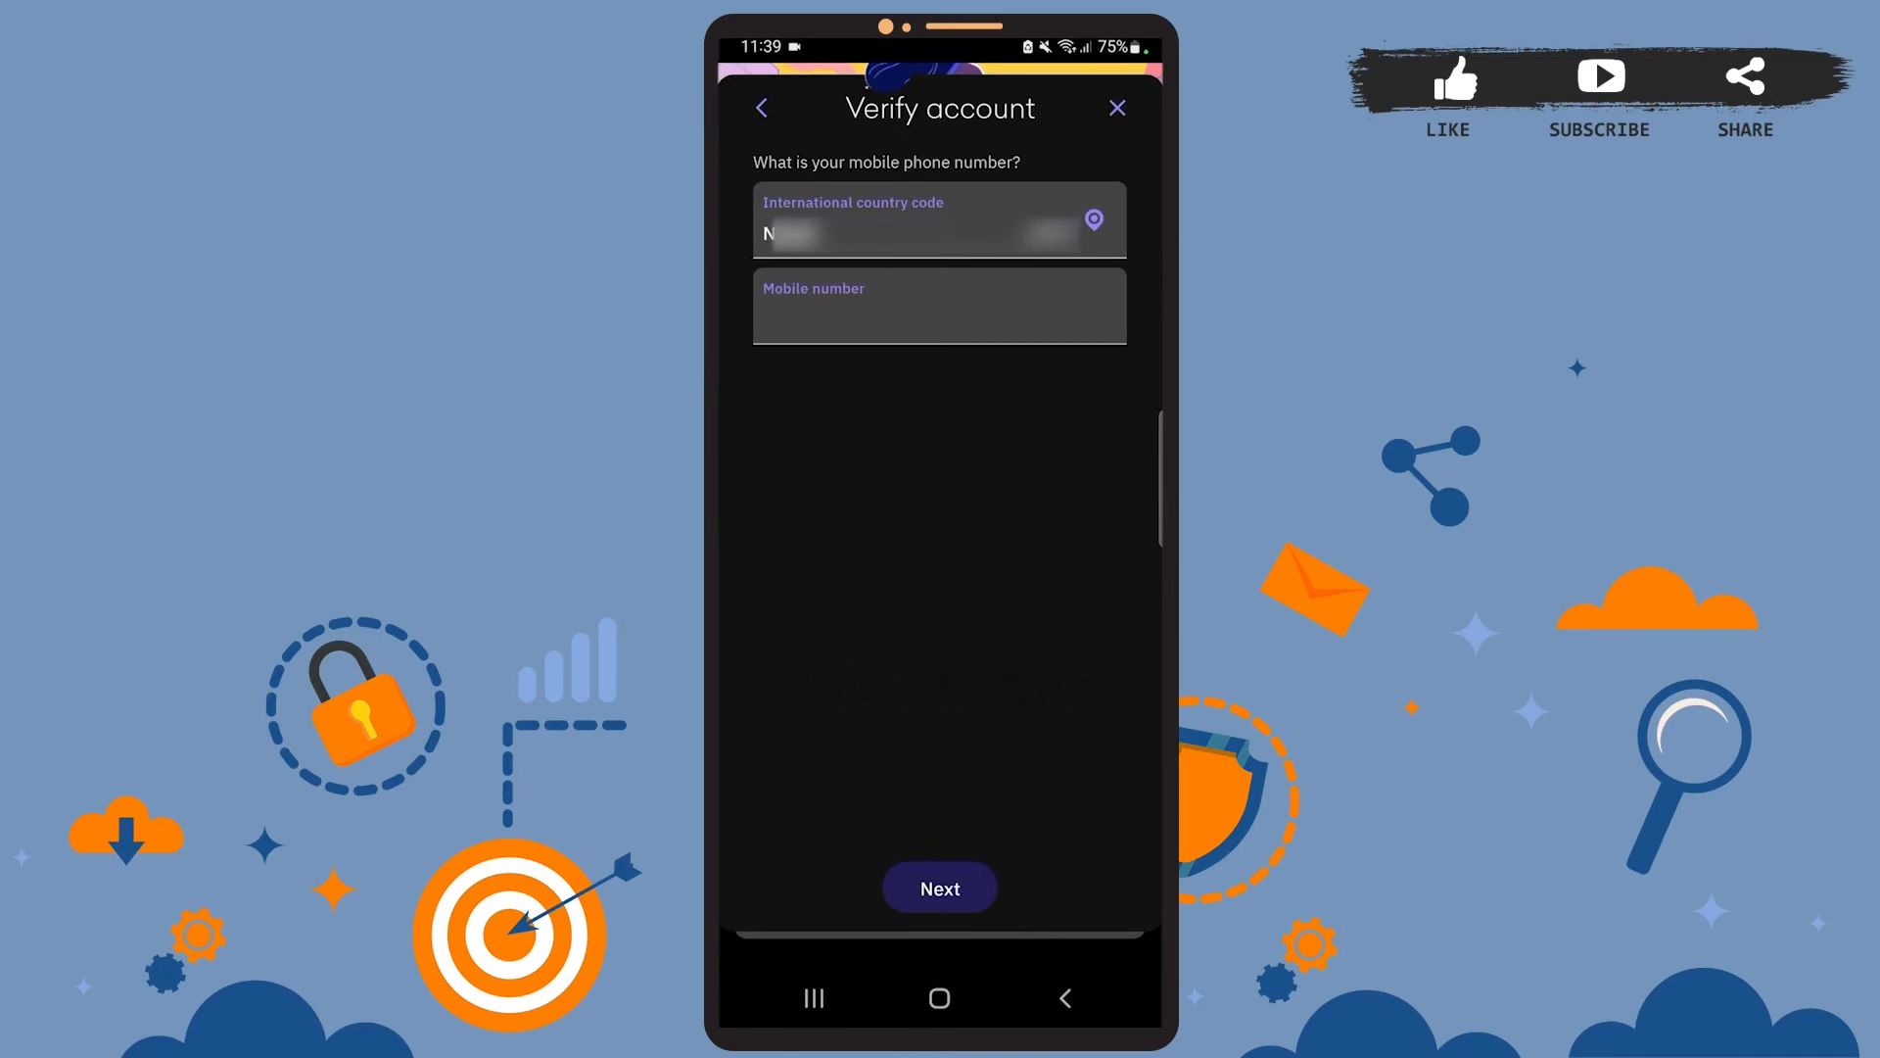
pyautogui.click(939, 306)
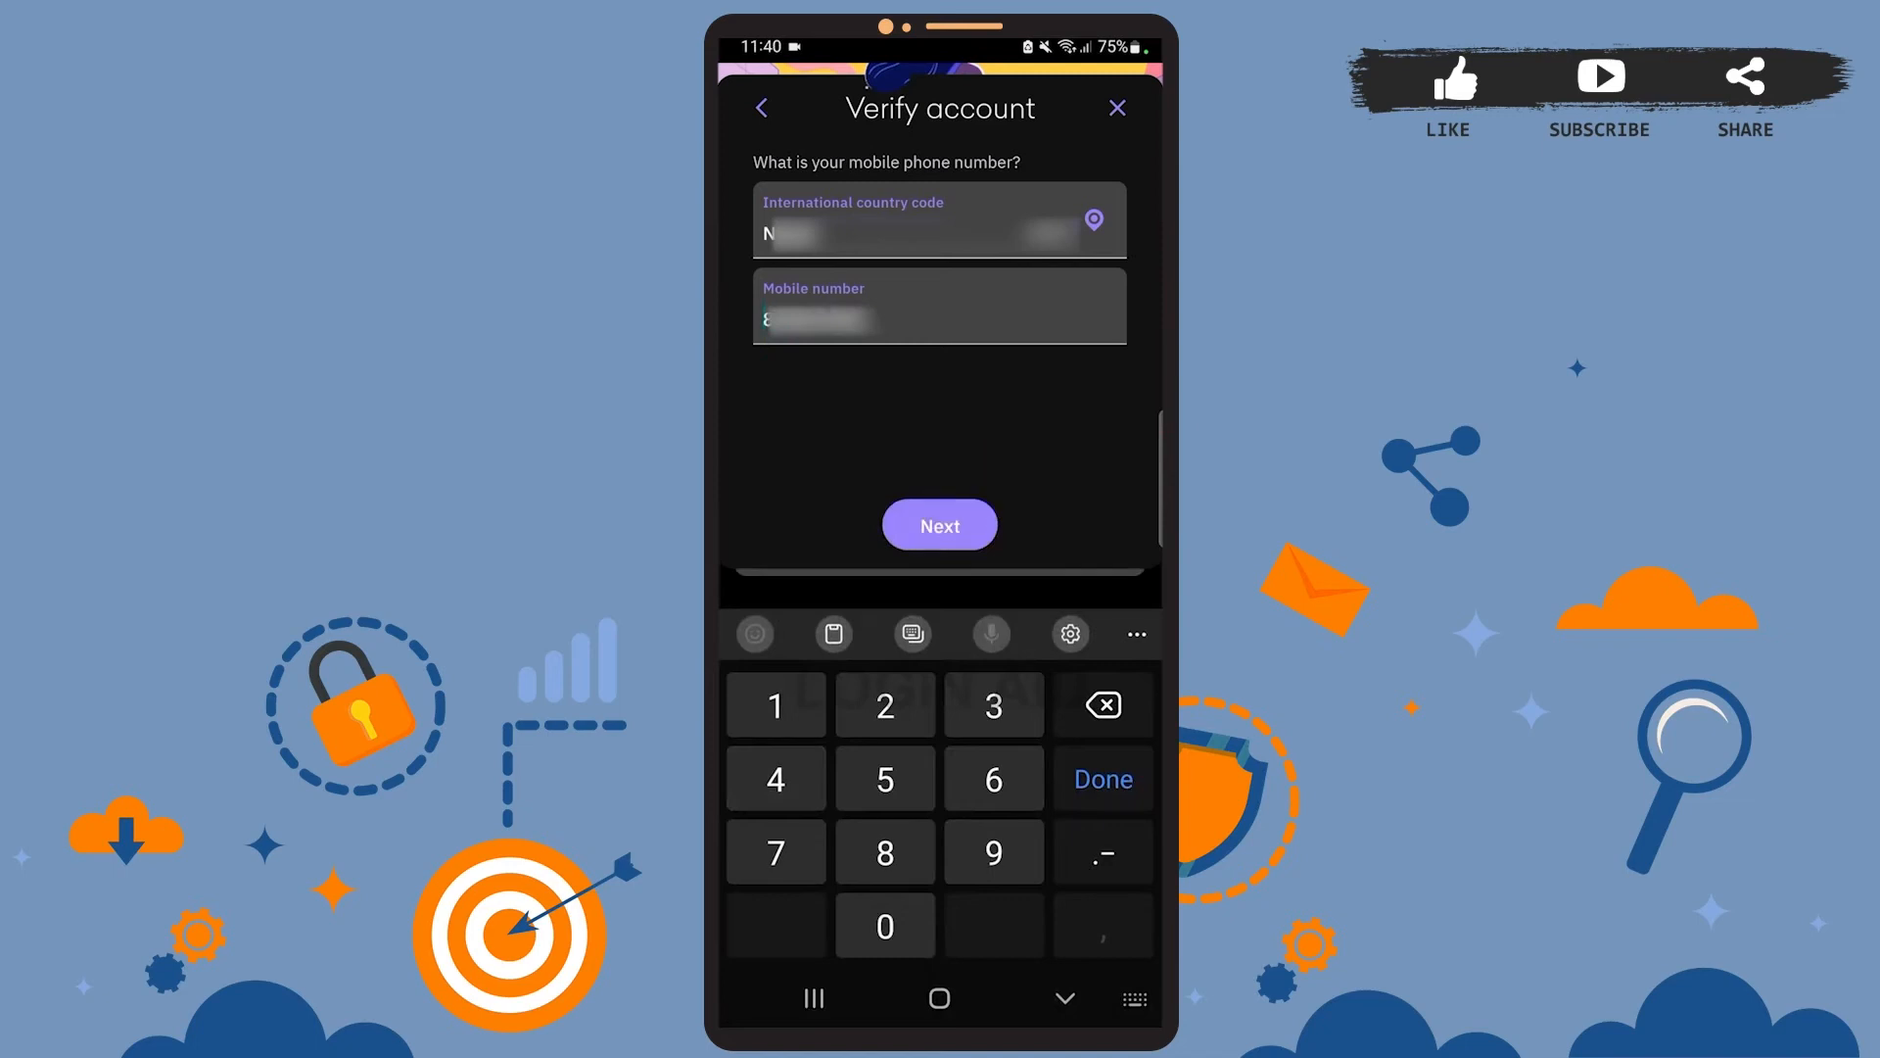
pyautogui.click(940, 524)
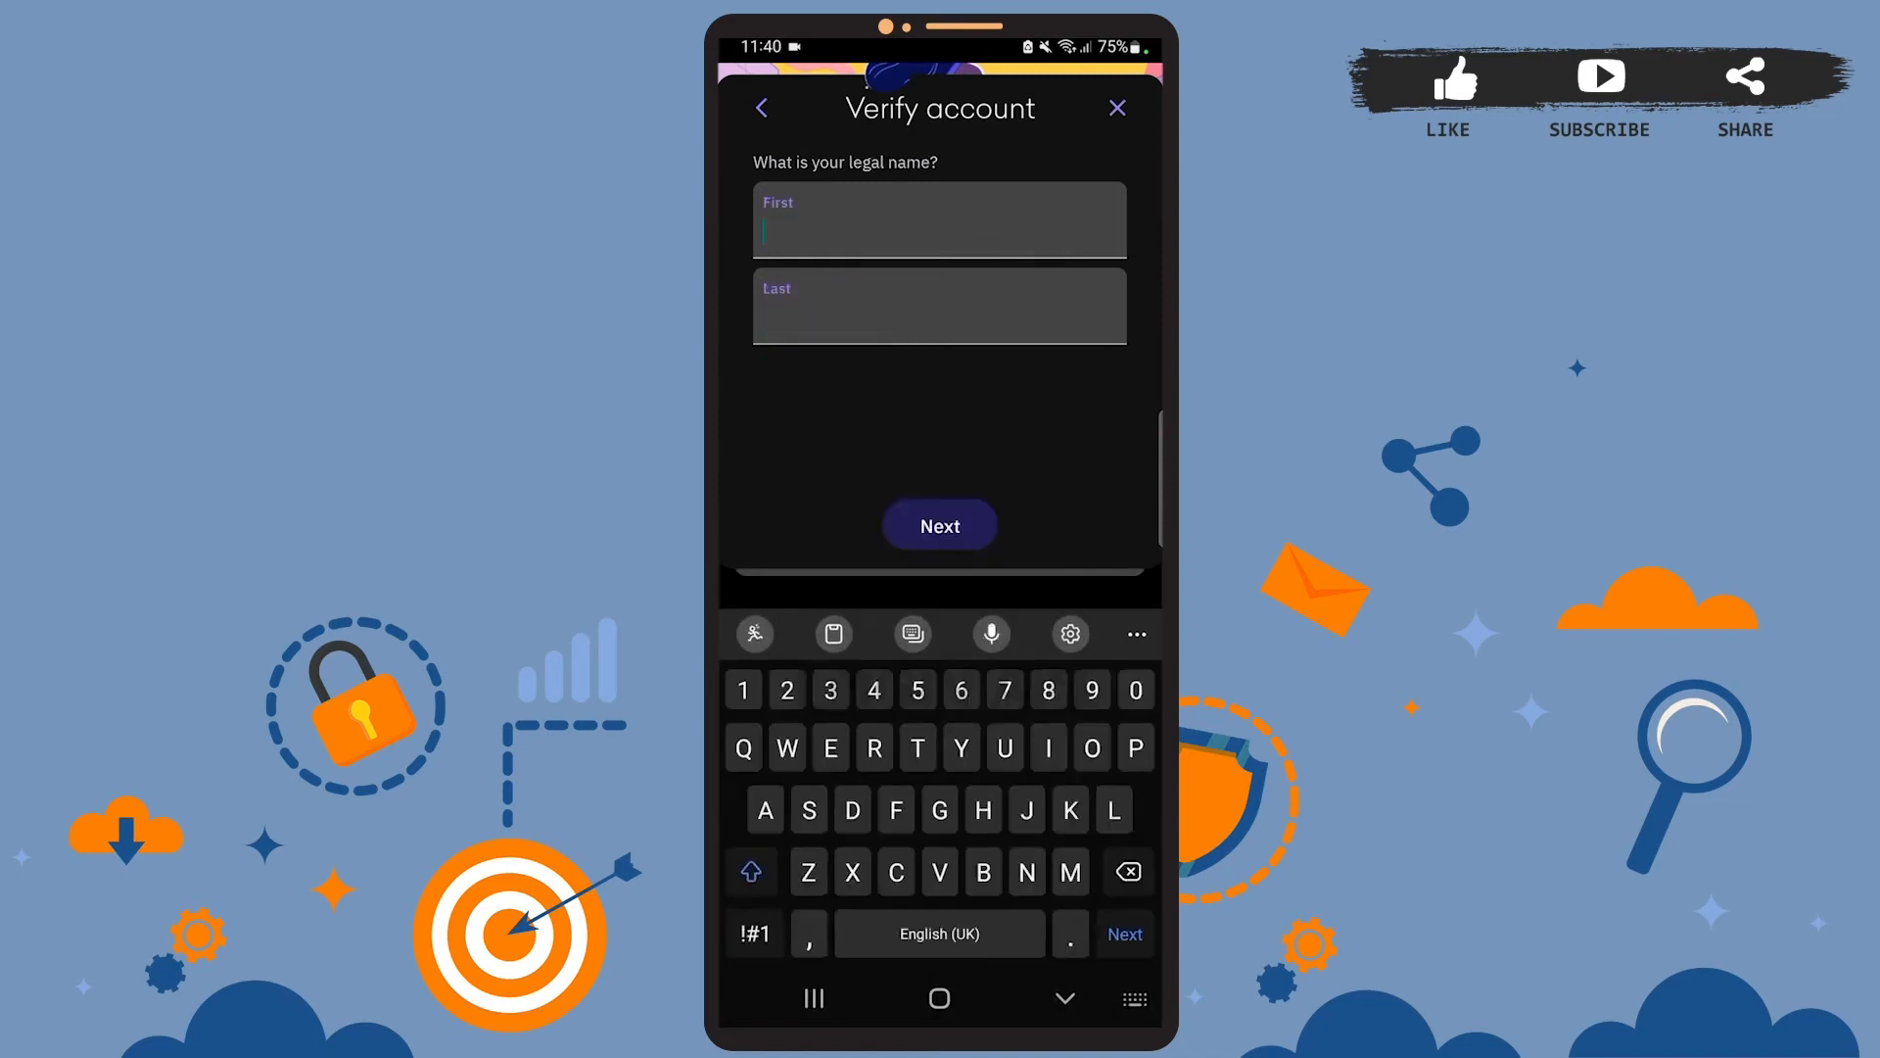
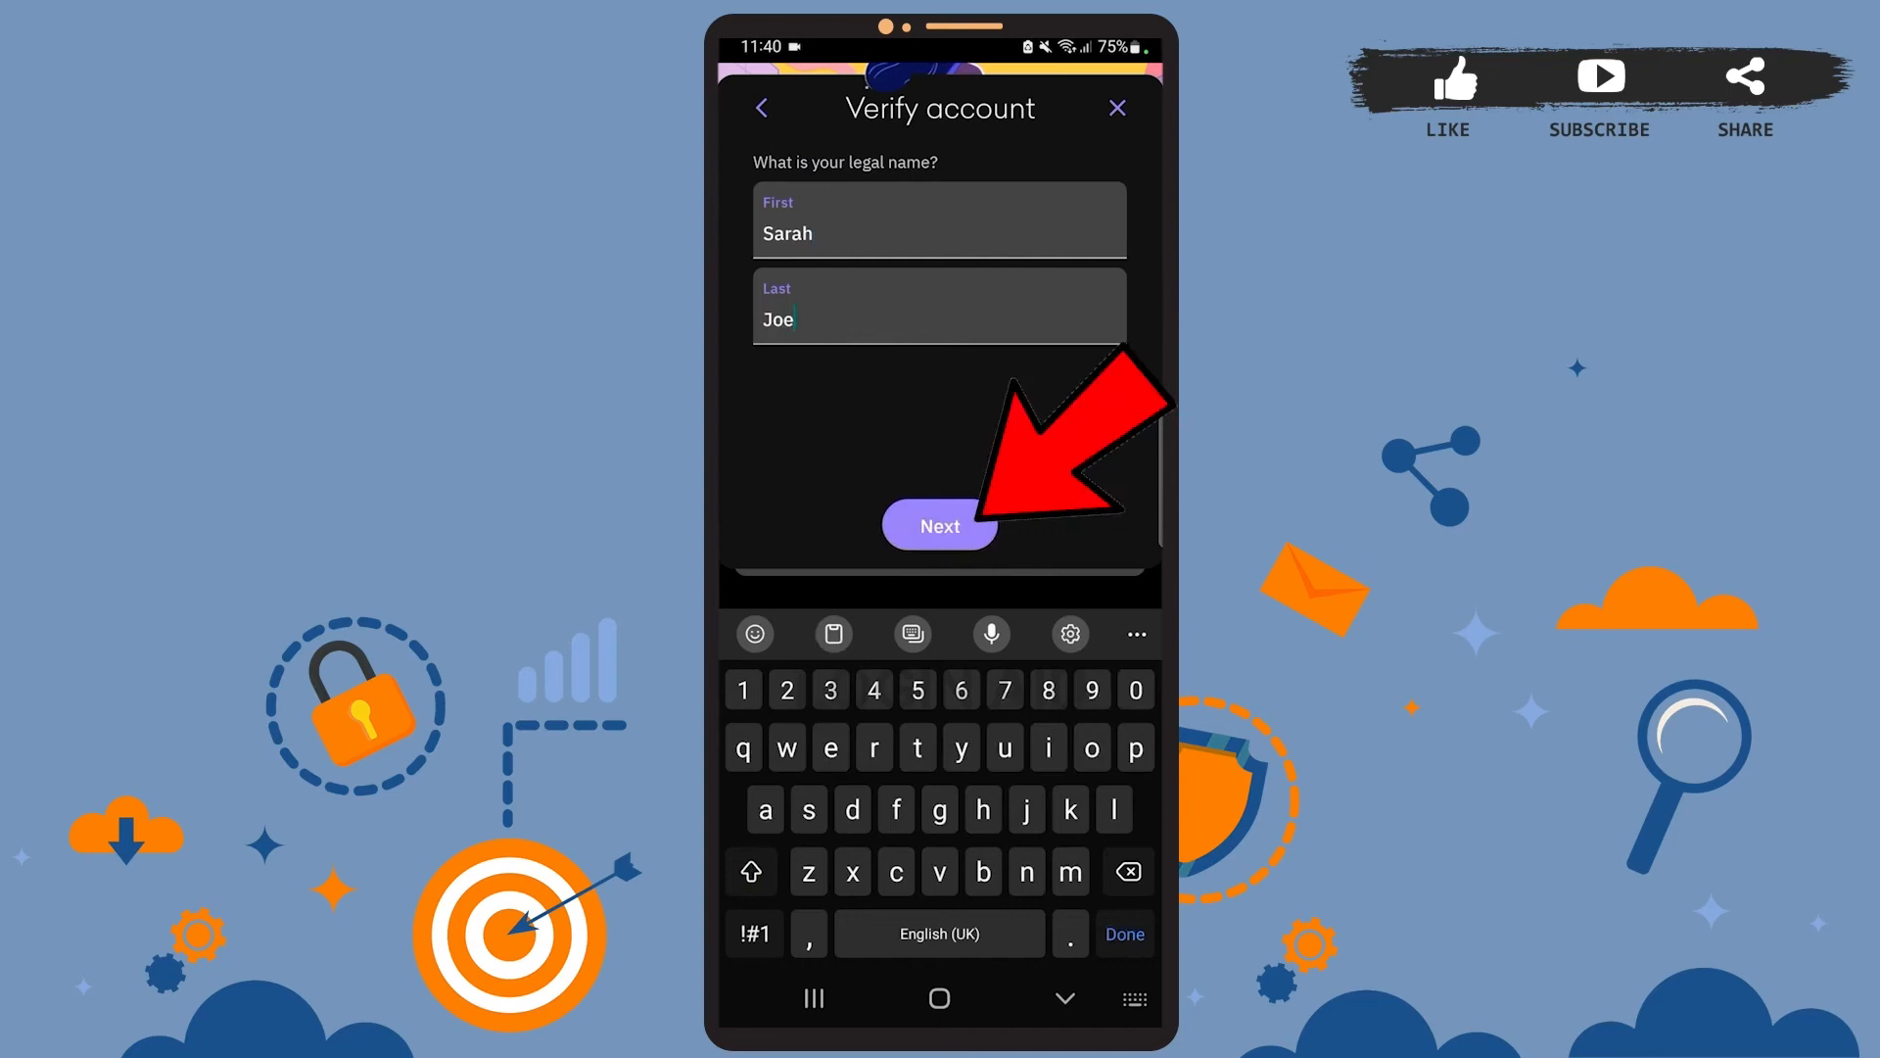
pyautogui.click(939, 526)
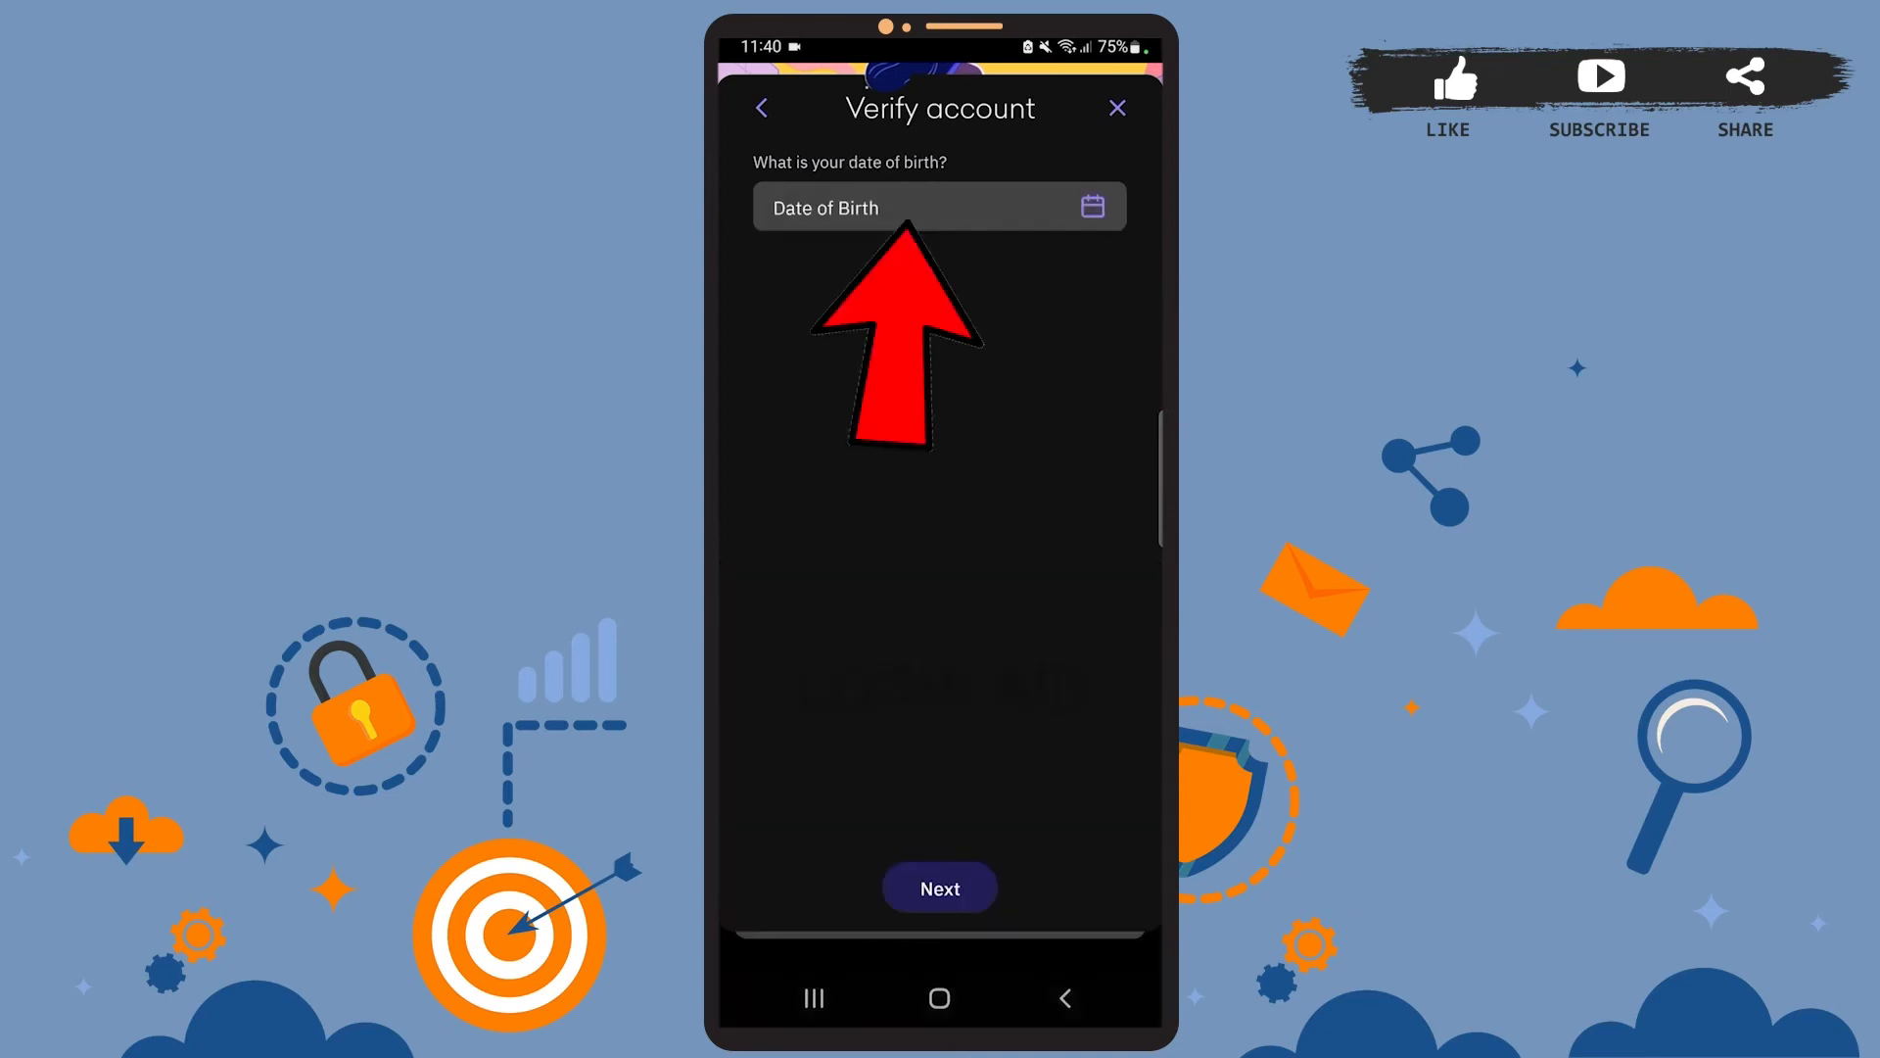
pyautogui.click(939, 206)
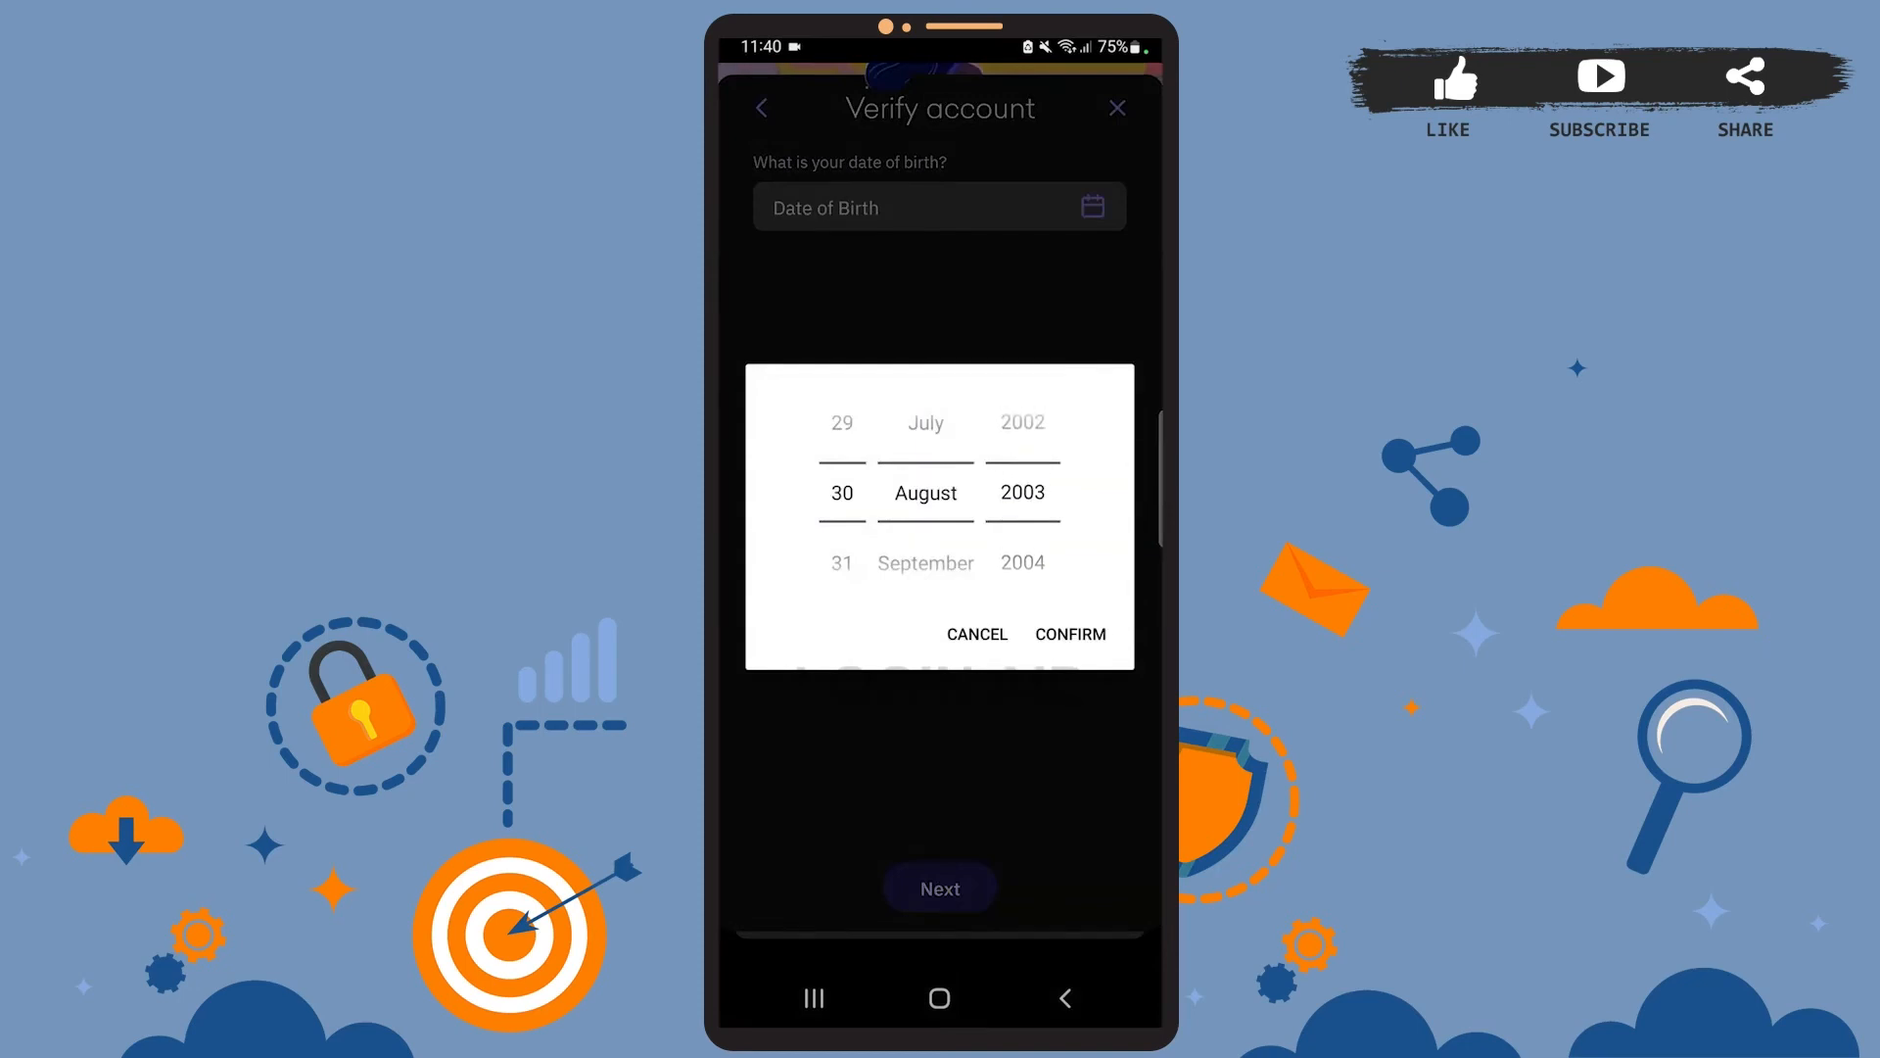
pyautogui.scroll(-3)
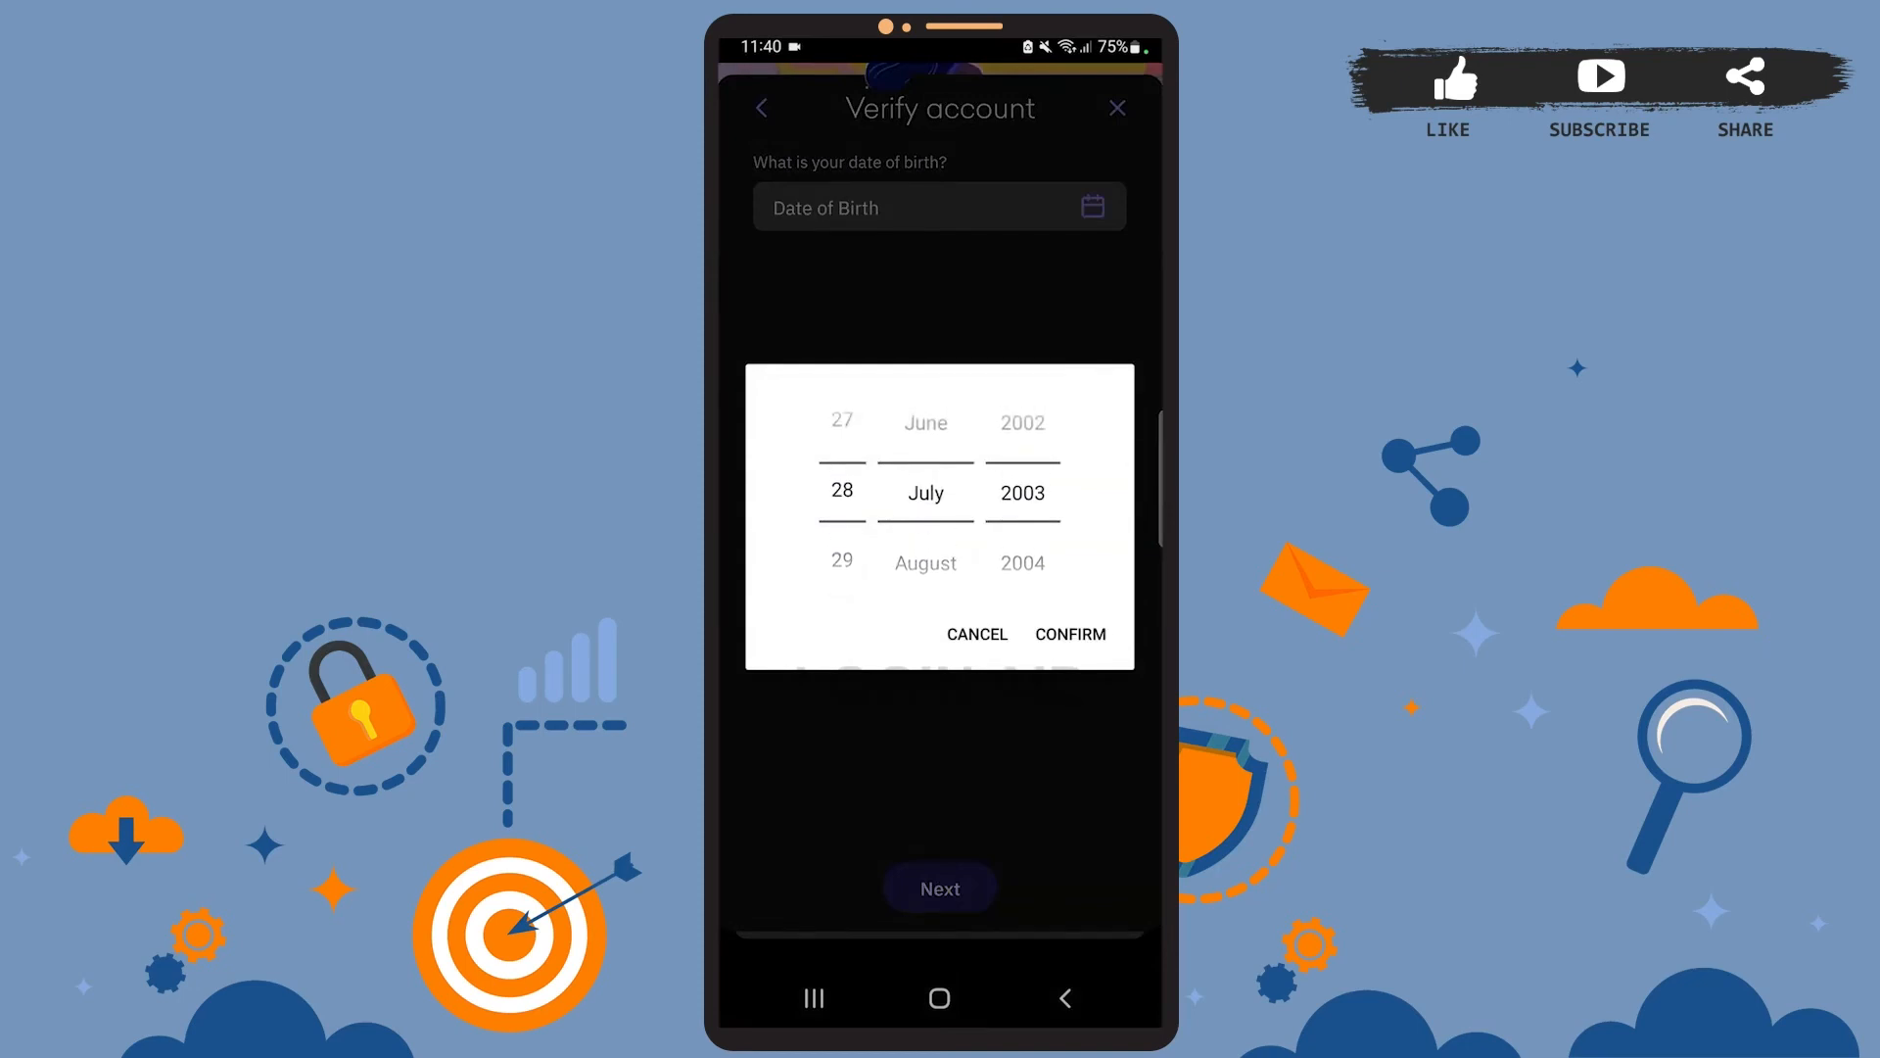
pyautogui.click(1070, 633)
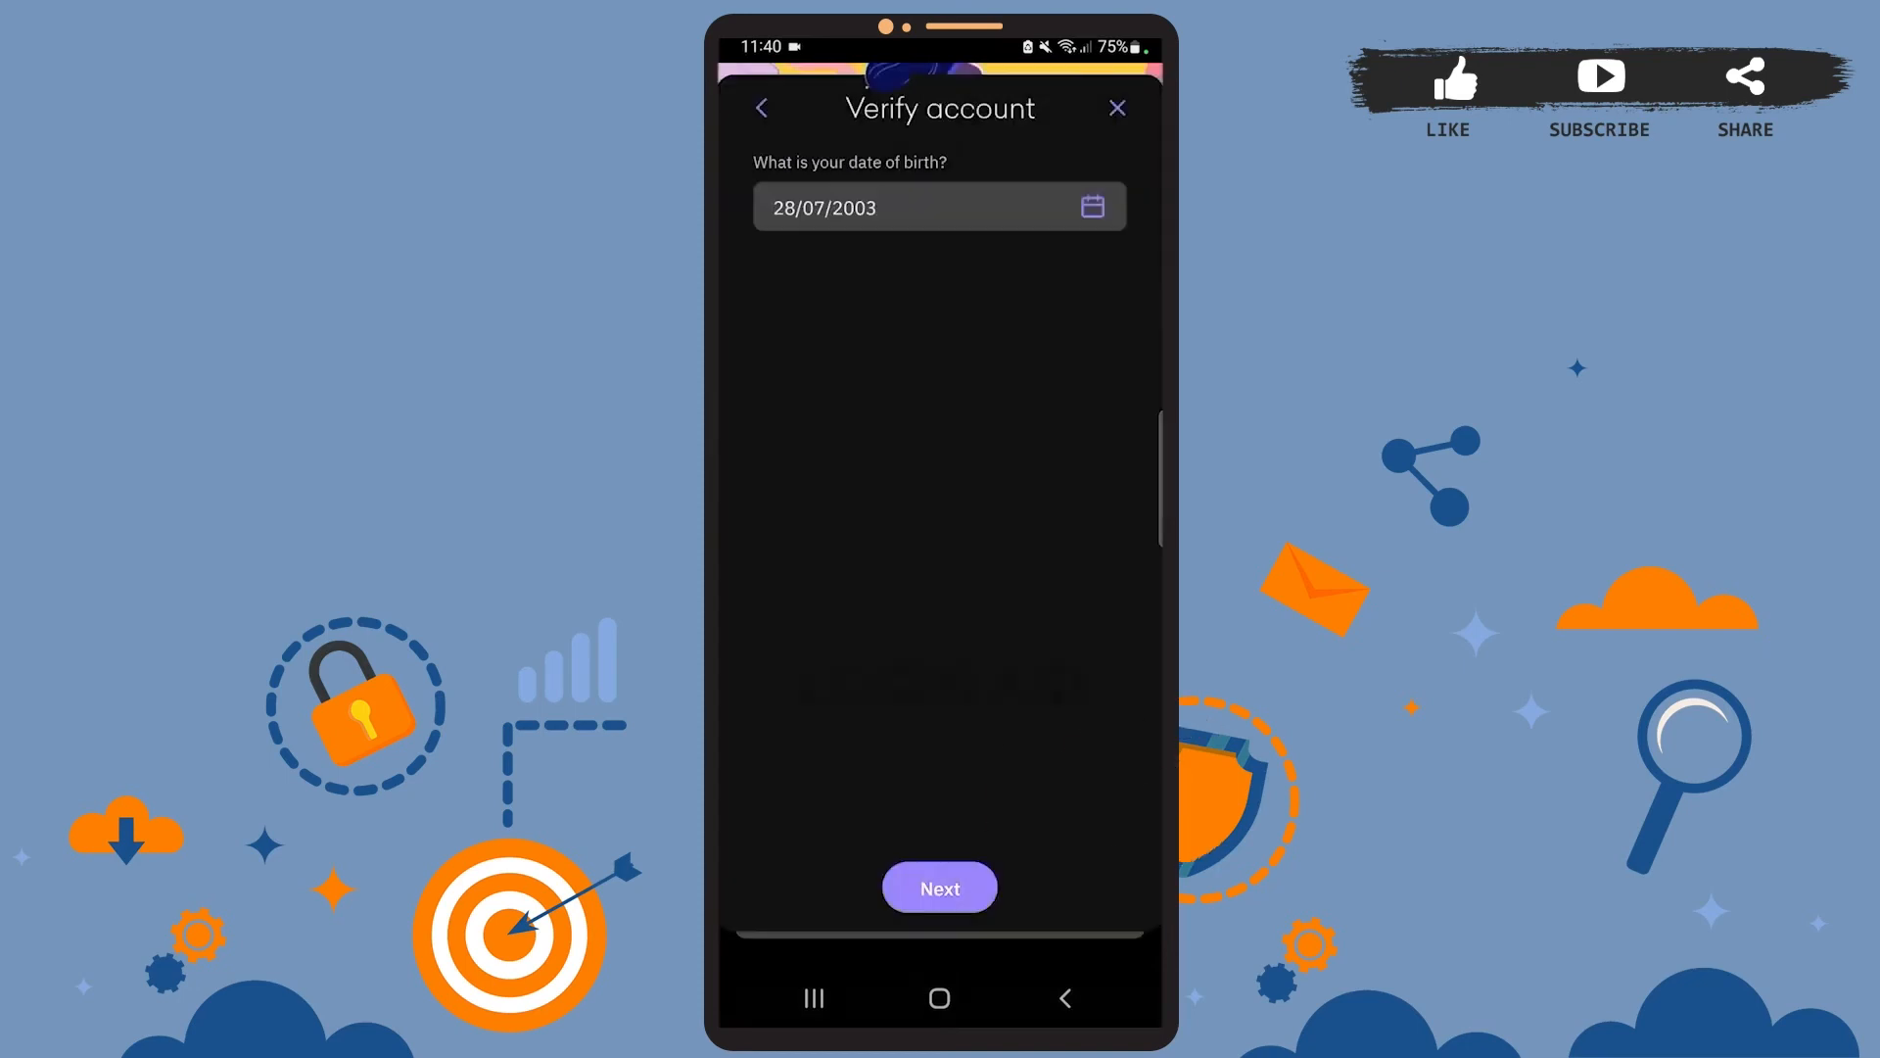
pyautogui.click(939, 887)
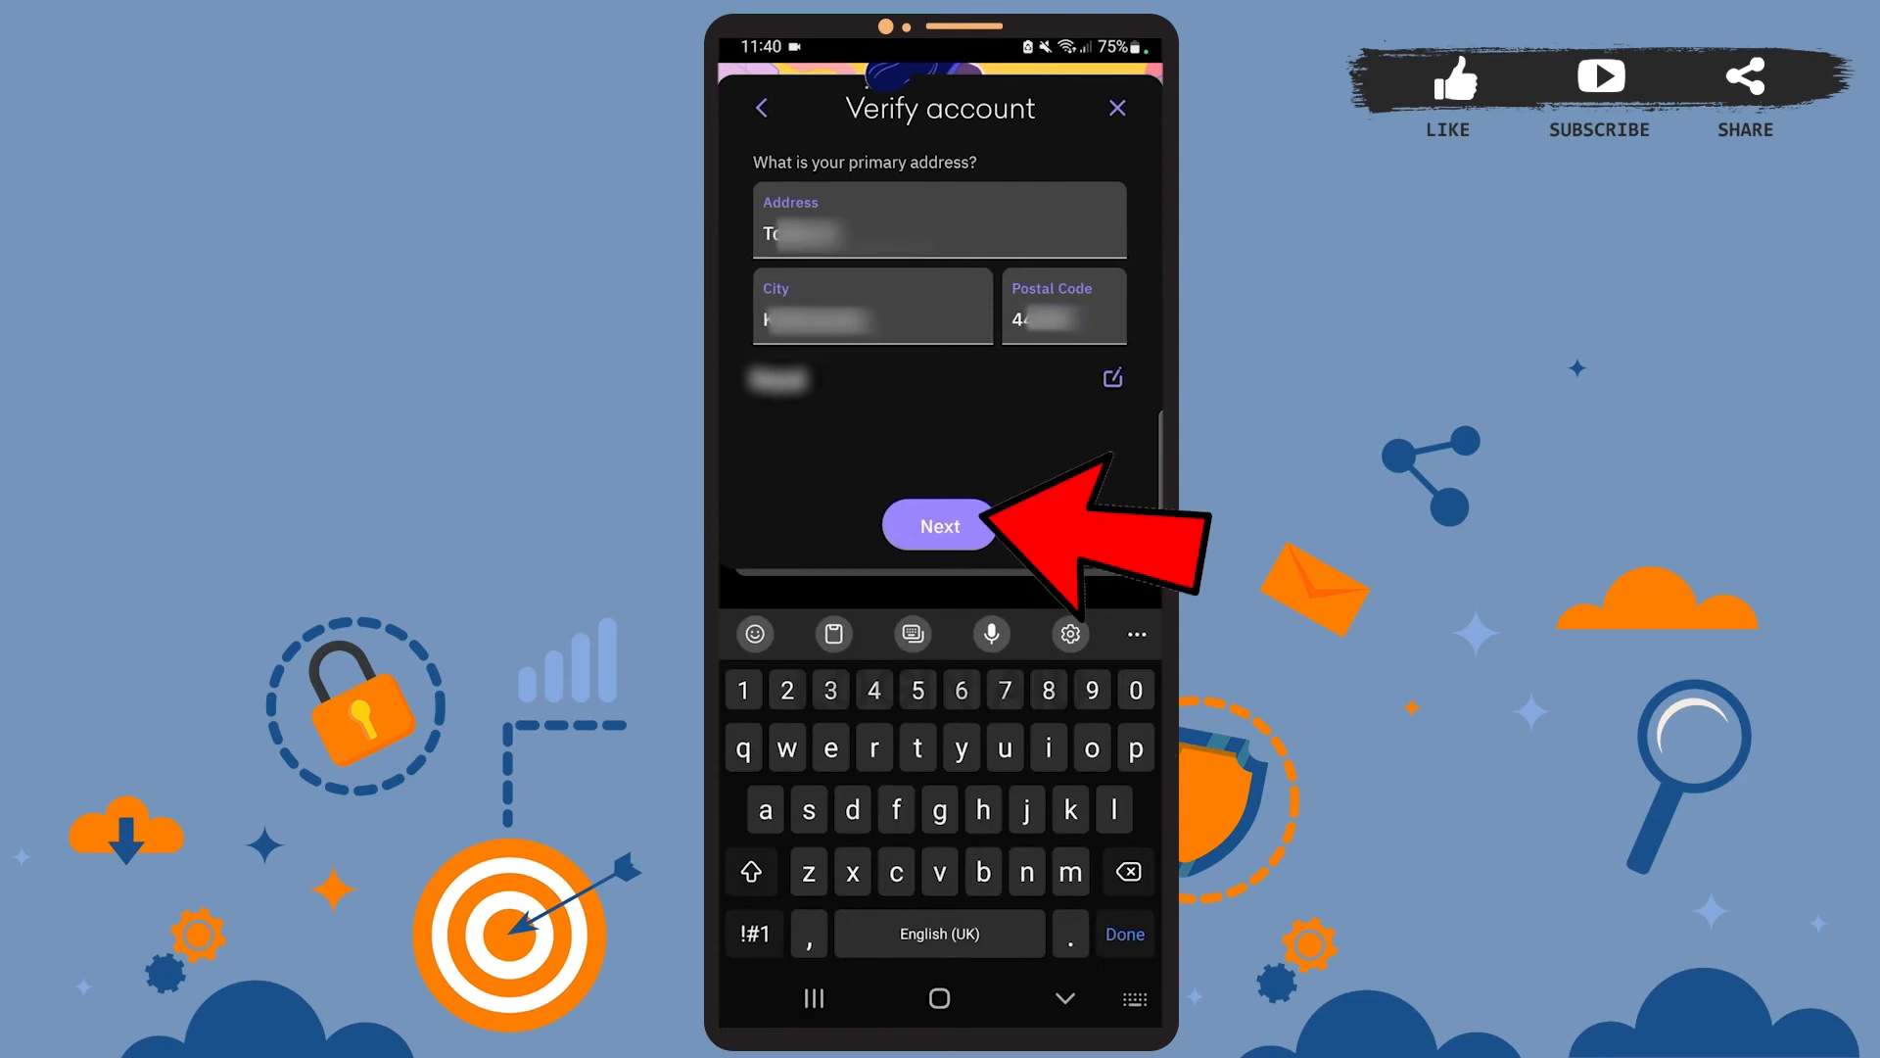
# Step: Submit the primary address and scroll through the occupation list
pyautogui.click(939, 526)
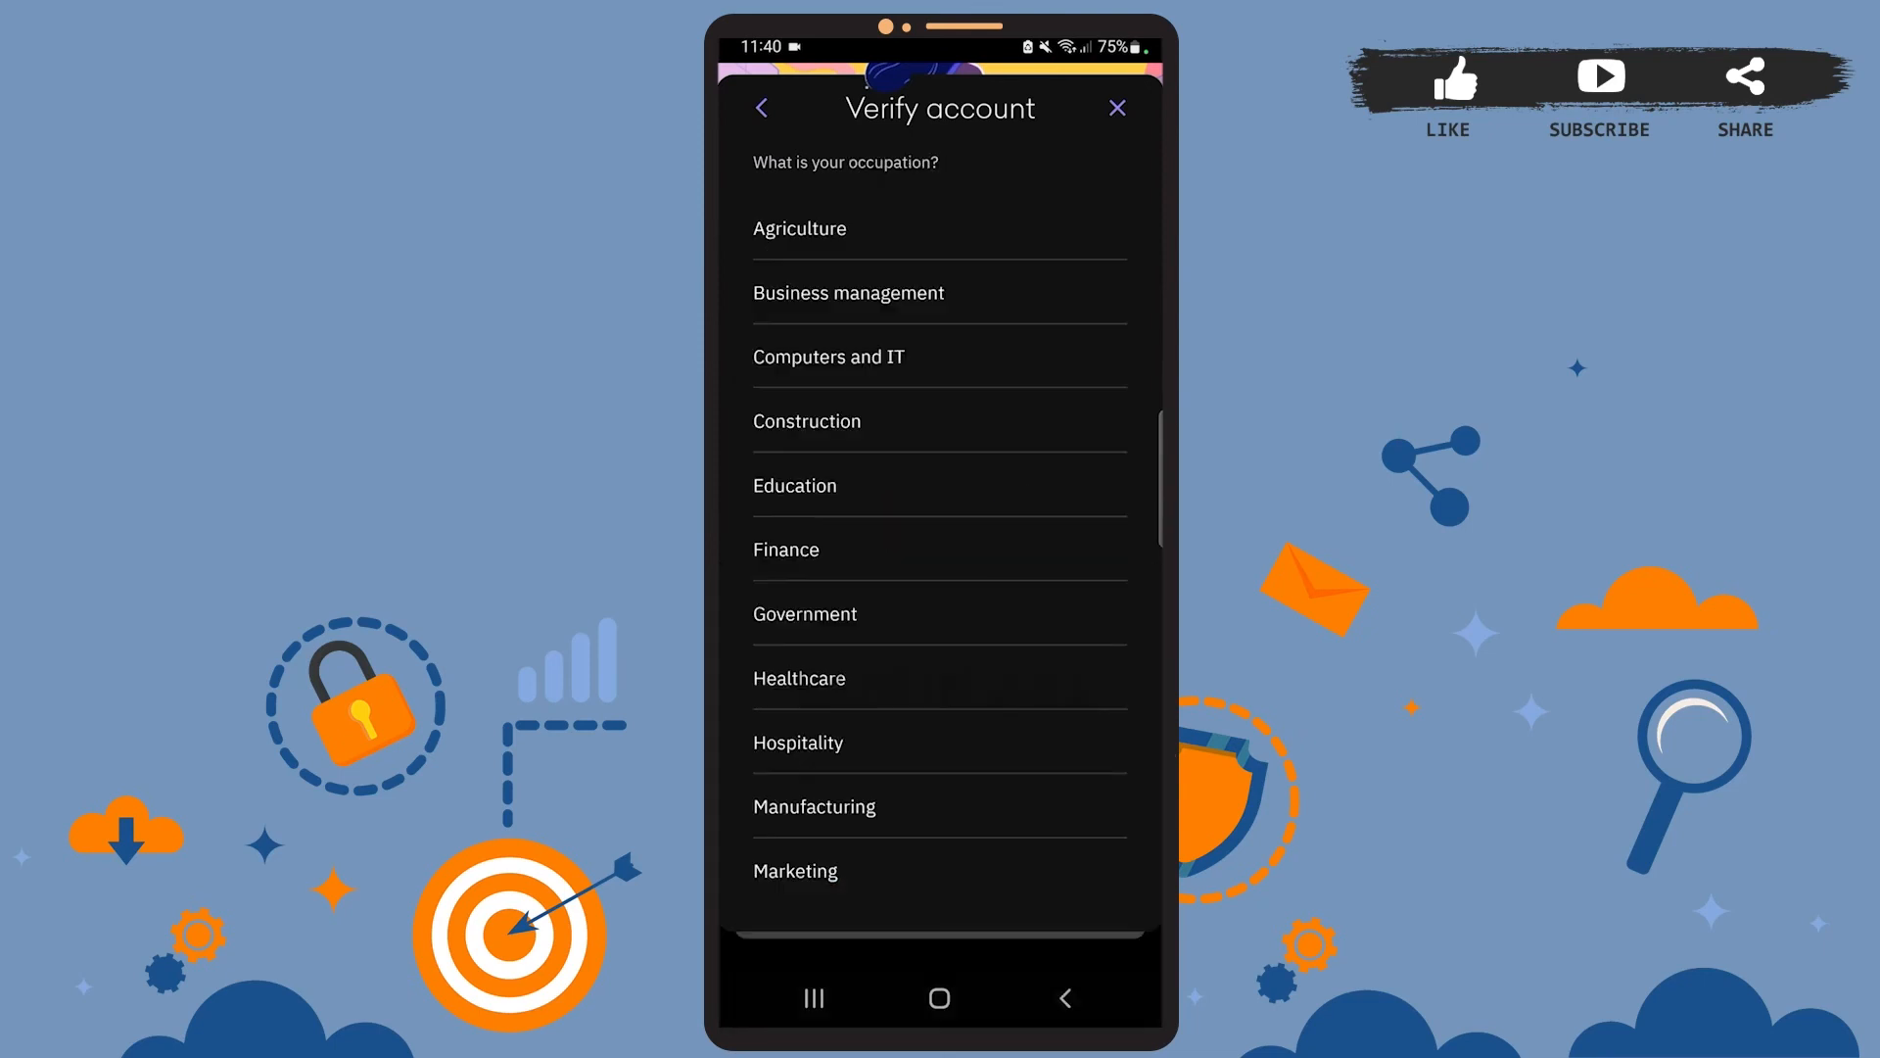
pyautogui.scroll(-3)
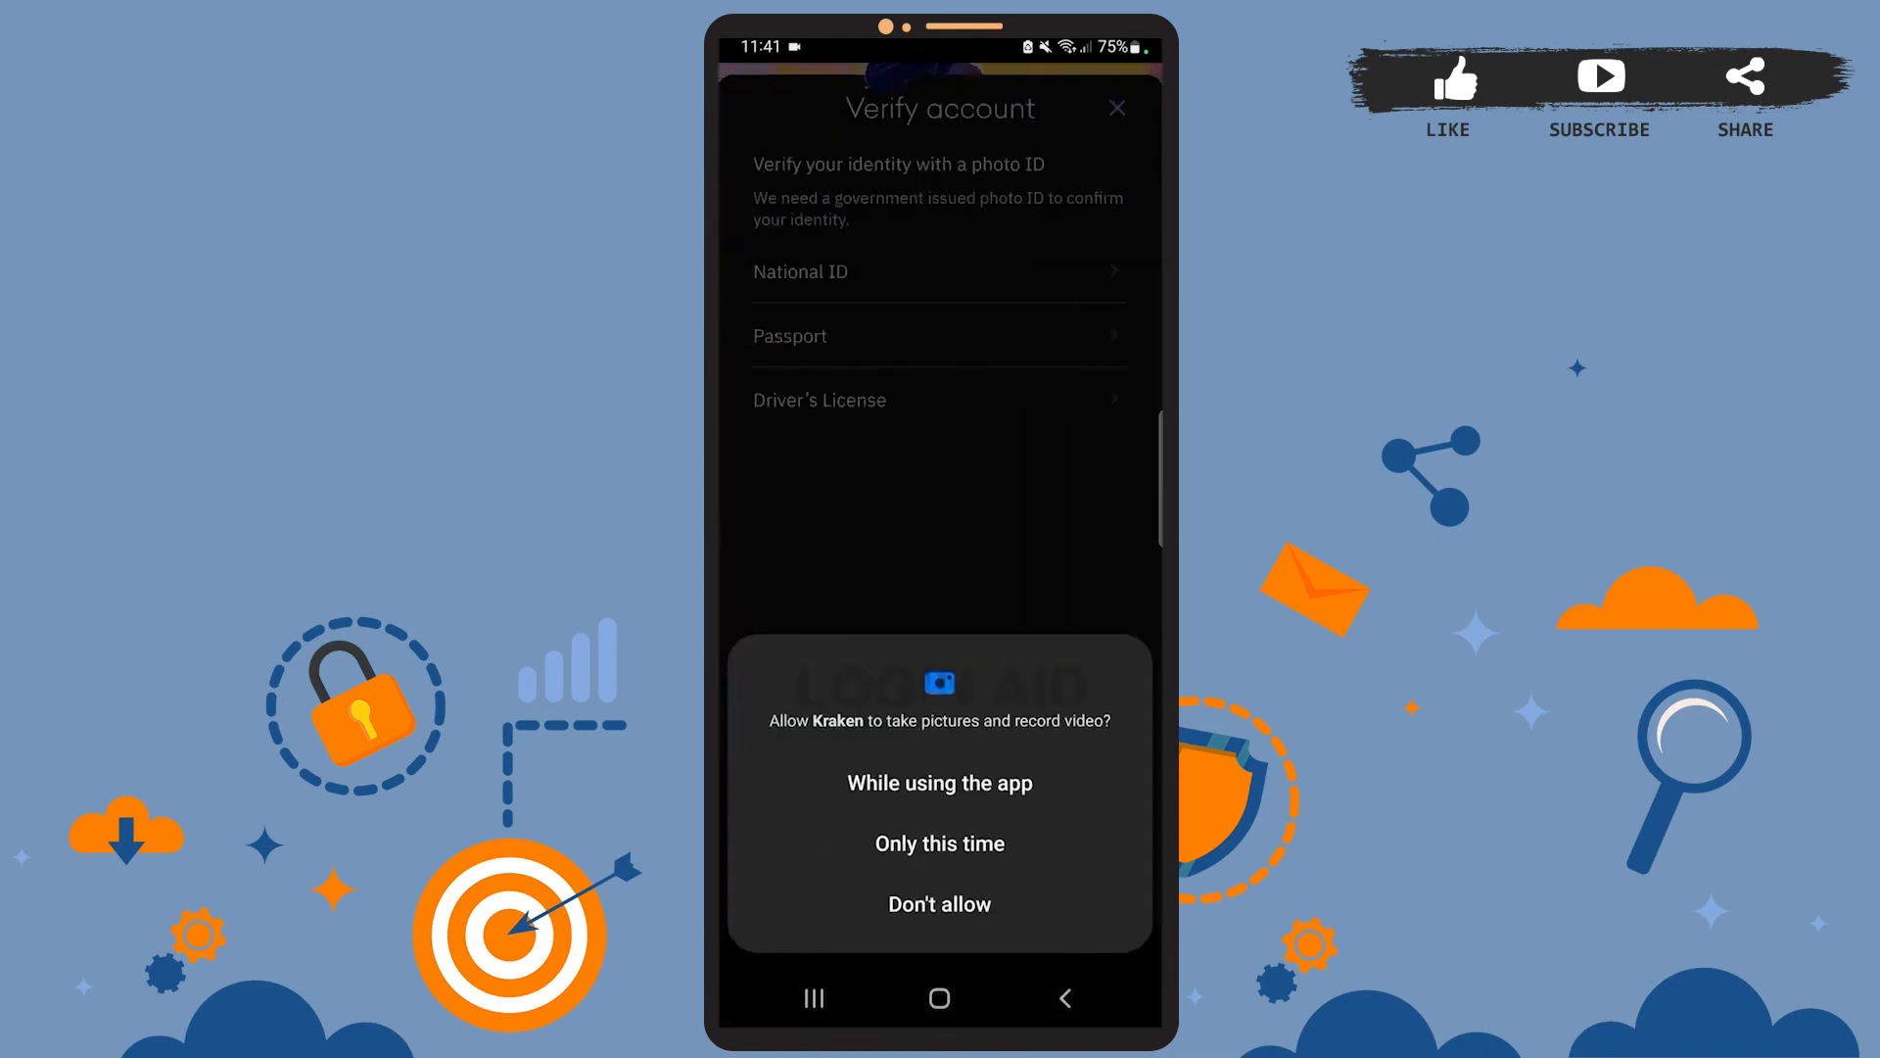
# Step: Allow Kraken camera access while using the app
pyautogui.click(940, 783)
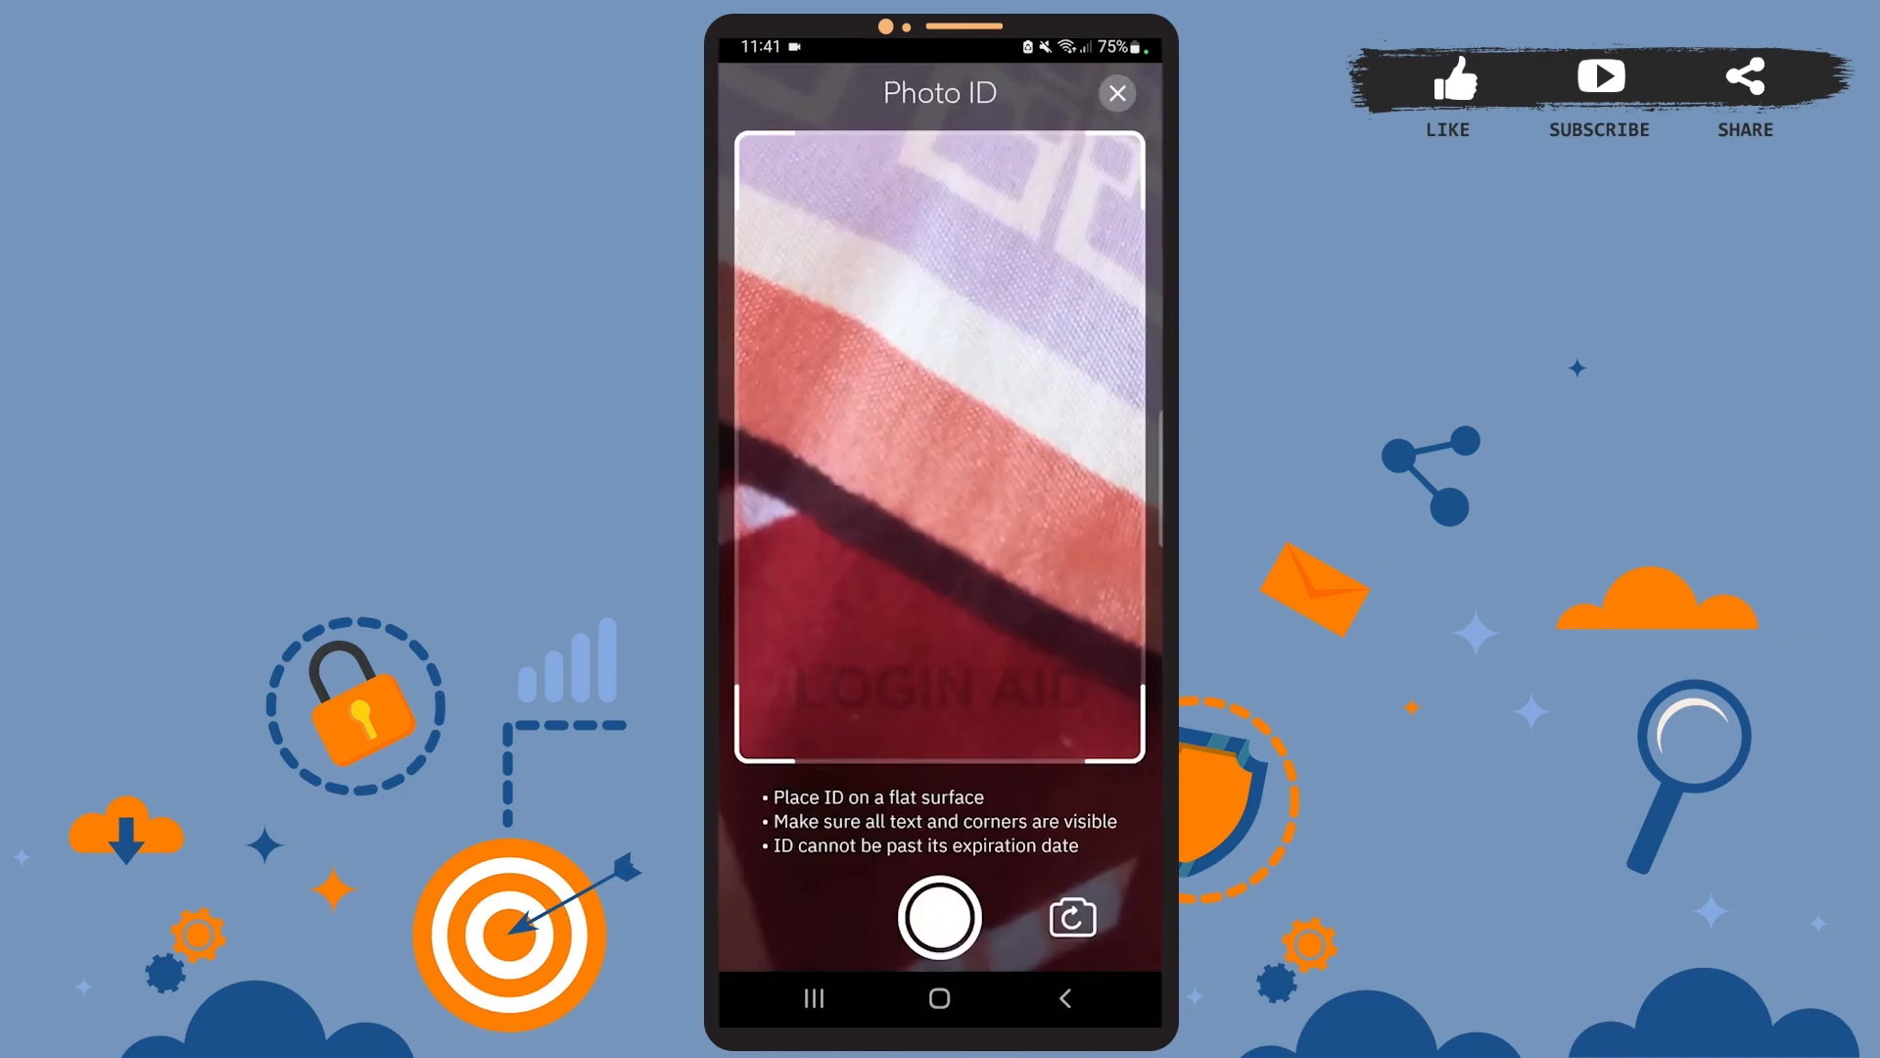